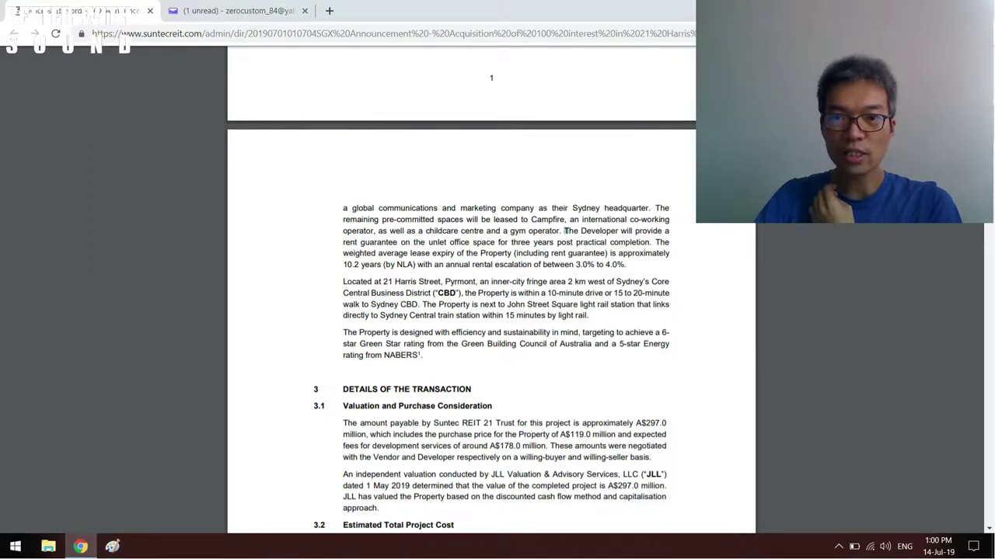
pyautogui.doubleClick(591, 230)
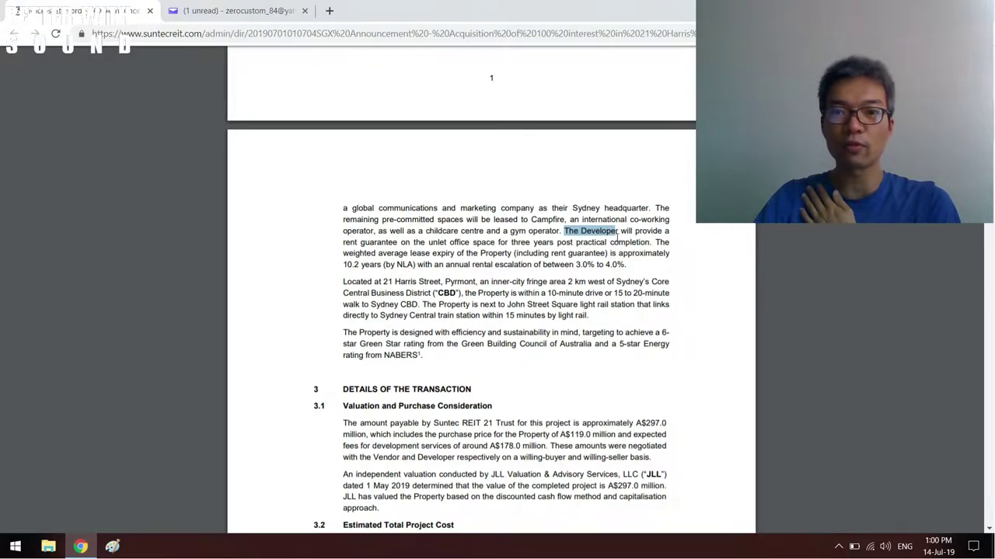
pyautogui.scroll(3)
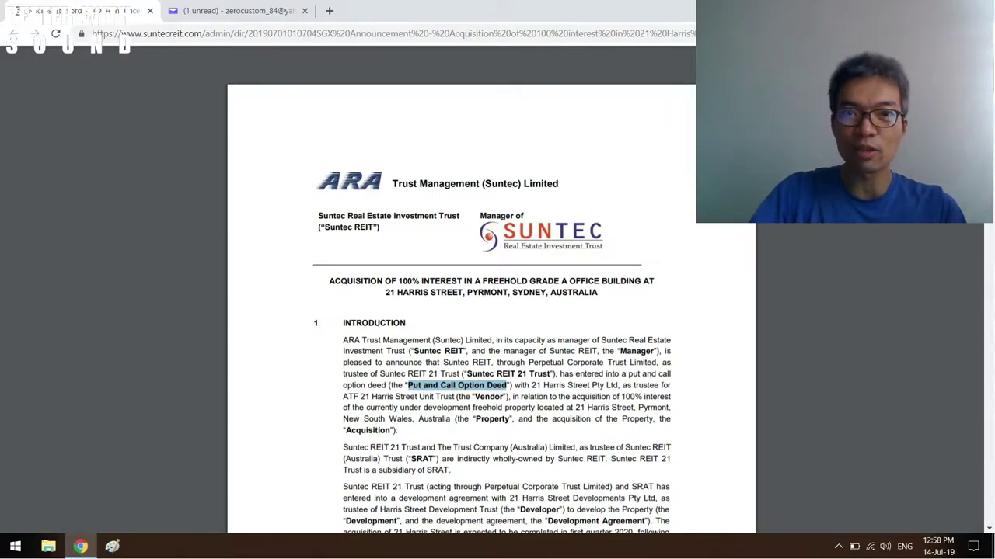
# Read through the introduction, selecting the defined term Developer.
pyautogui.scroll(-3)
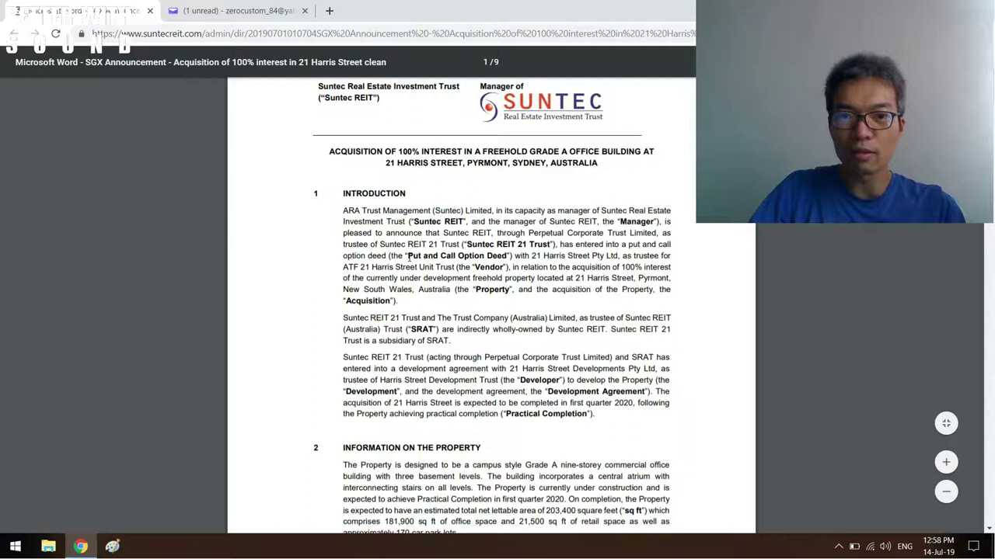
pyautogui.scroll(3)
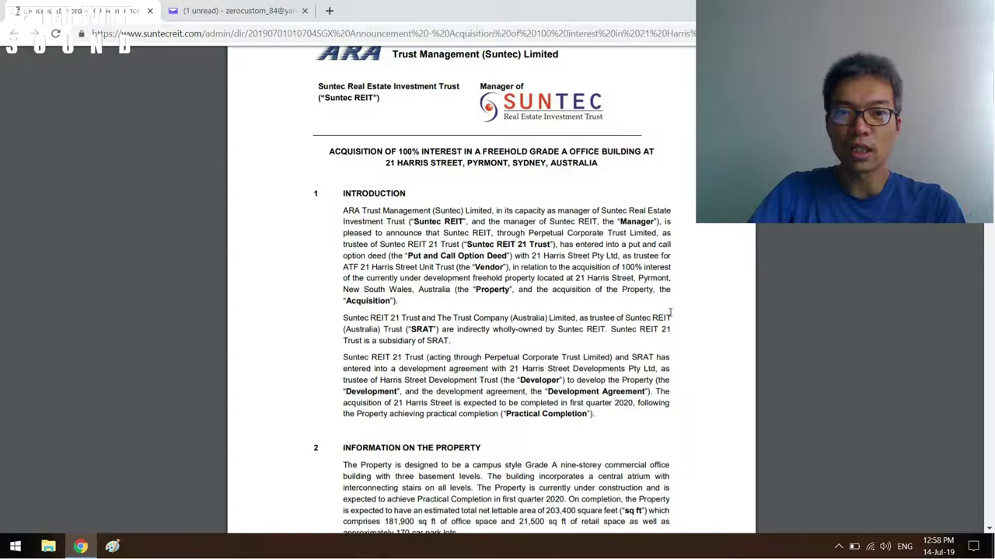
pyautogui.scroll(-3)
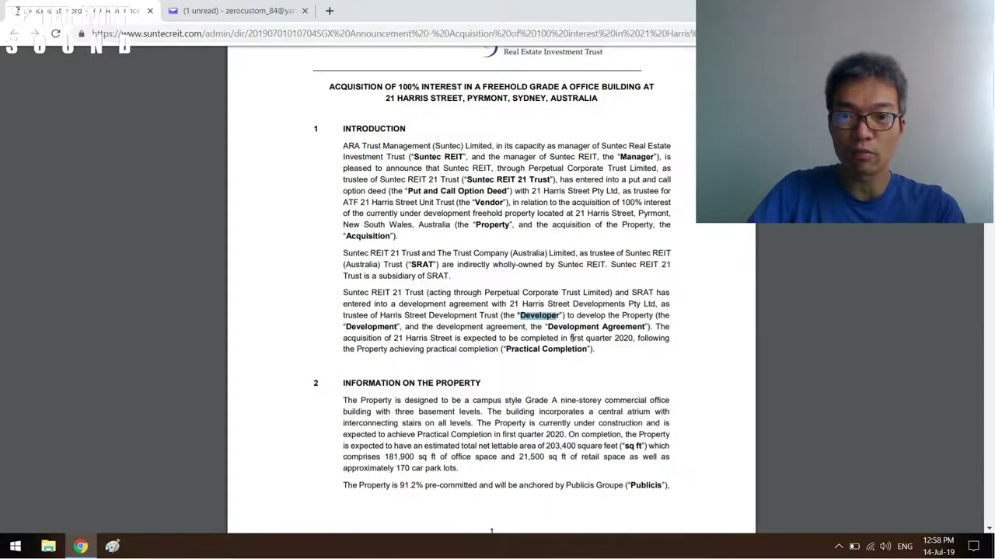
pyautogui.doubleClick(600, 338)
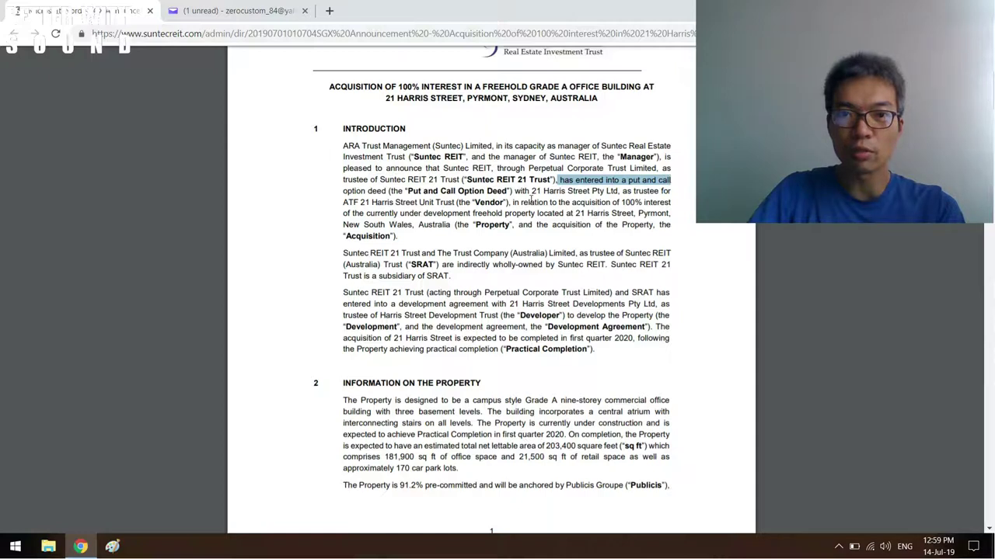
pyautogui.moveTo(396, 212)
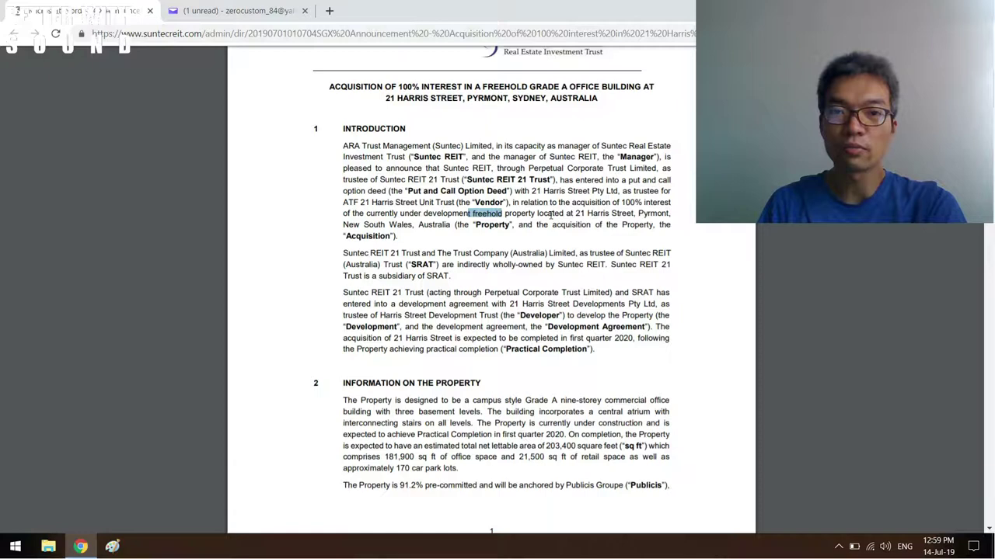
# Reach the Information on the Property section, selecting the first quarter 2020 completion date.
pyautogui.scroll(-3)
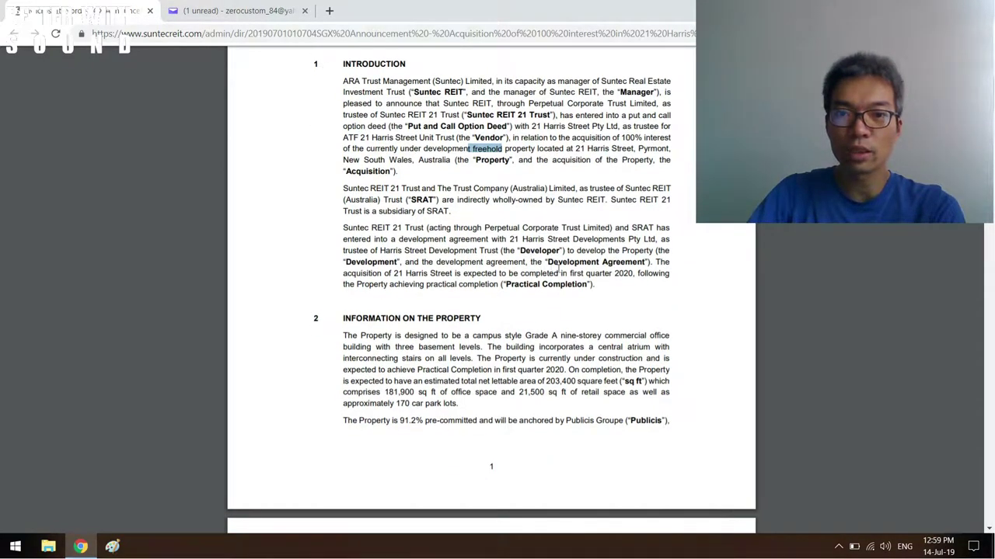
pyautogui.doubleClick(603, 274)
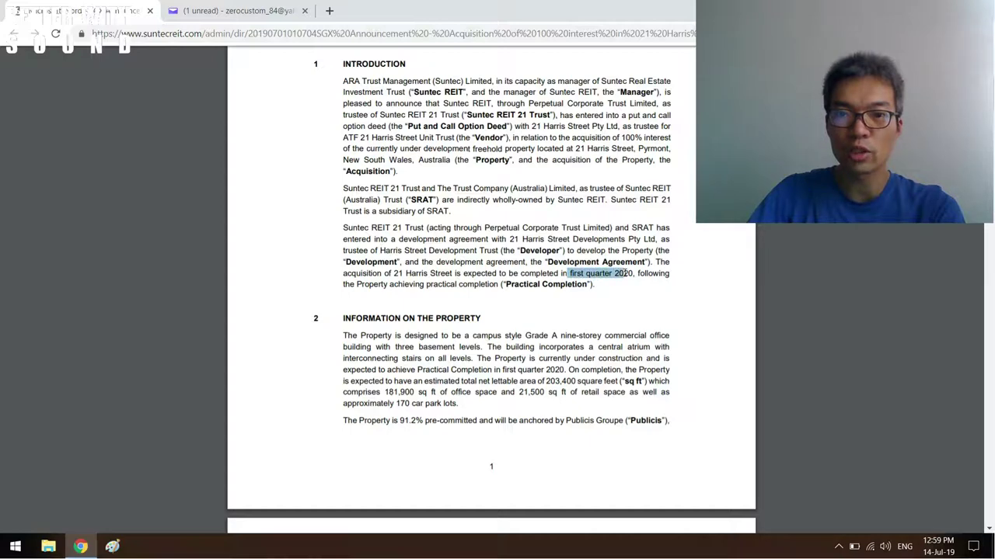
pyautogui.scroll(-3)
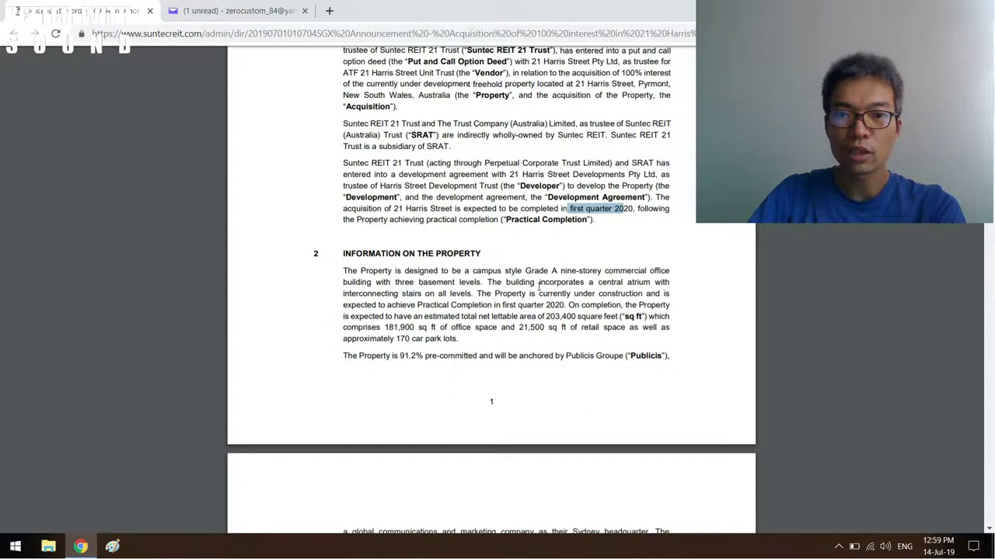
# Move onto page 2 and highlight the 91.2% pre-committed figure.
pyautogui.scroll(-3)
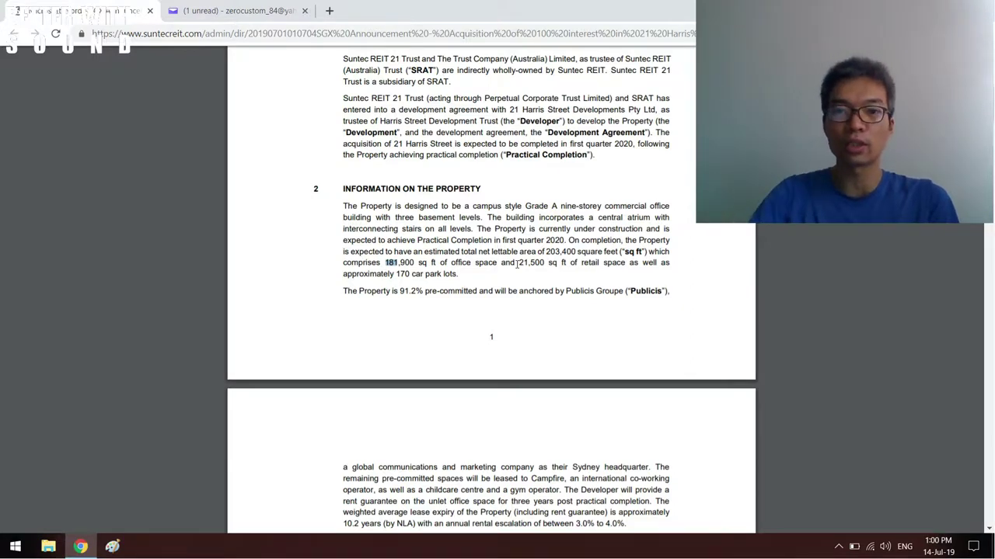
pyautogui.scroll(-3)
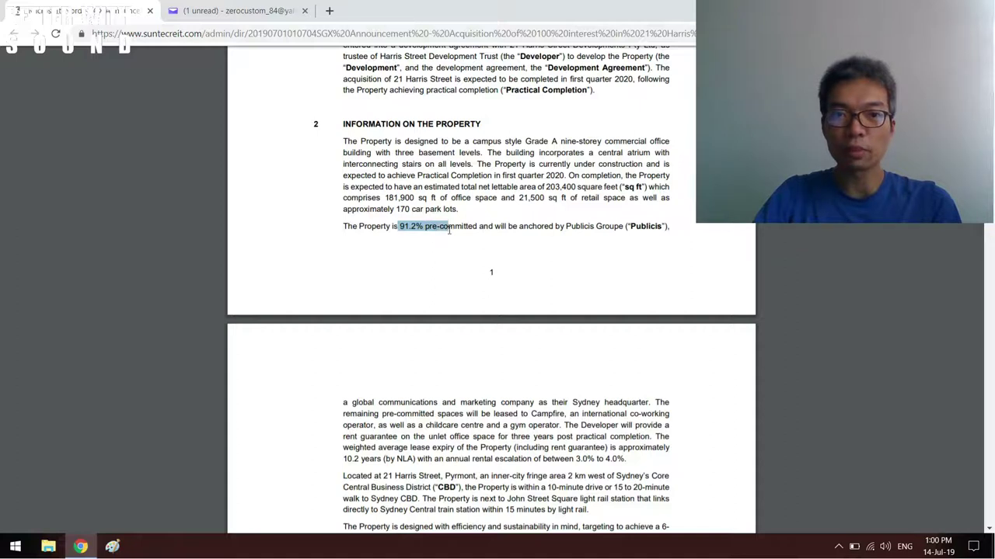
pyautogui.moveTo(448, 226); pyautogui.dragTo(621, 227)
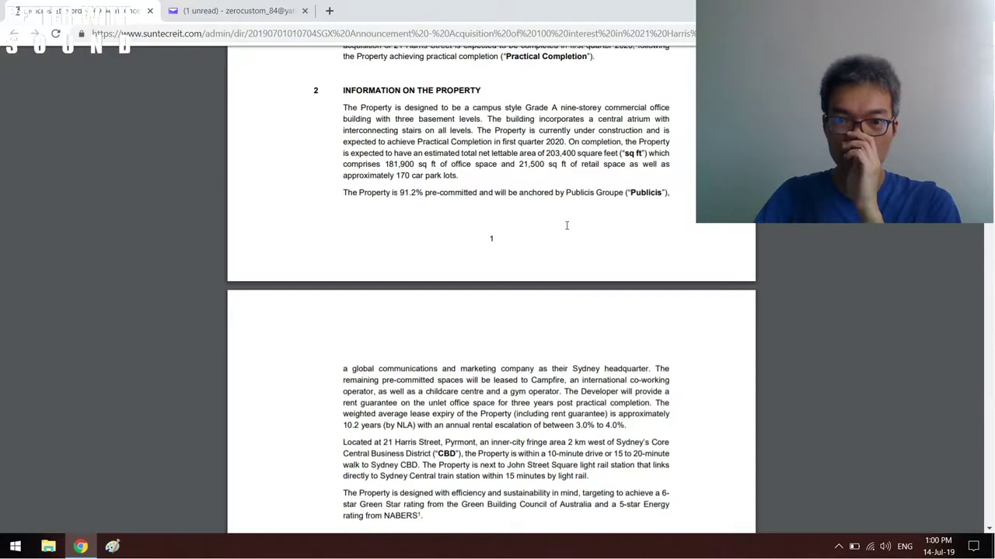
# Highlight the remaining pre-committed spaces sentence and reach section 3, Details of the Transaction.
pyautogui.scroll(-3)
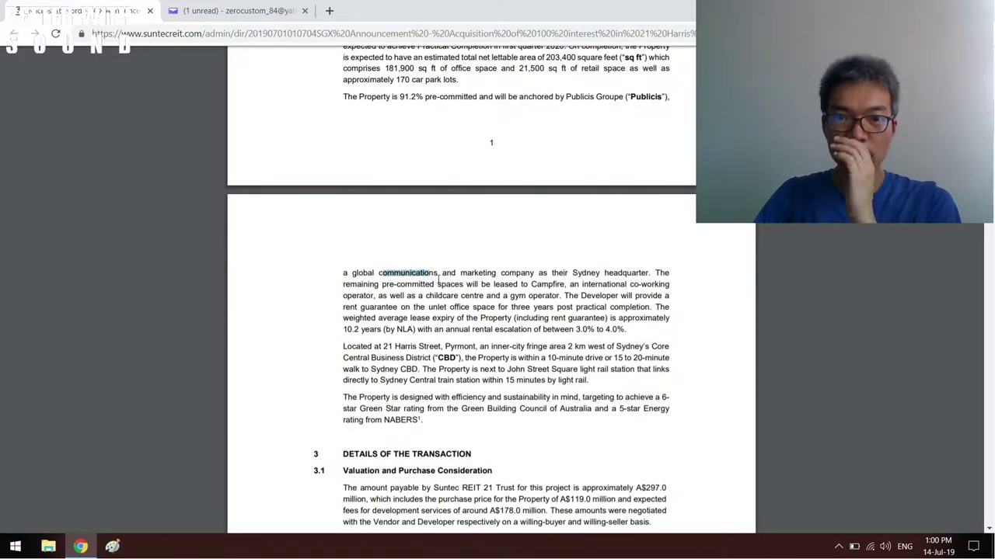
pyautogui.moveTo(379, 274); pyautogui.dragTo(461, 283)
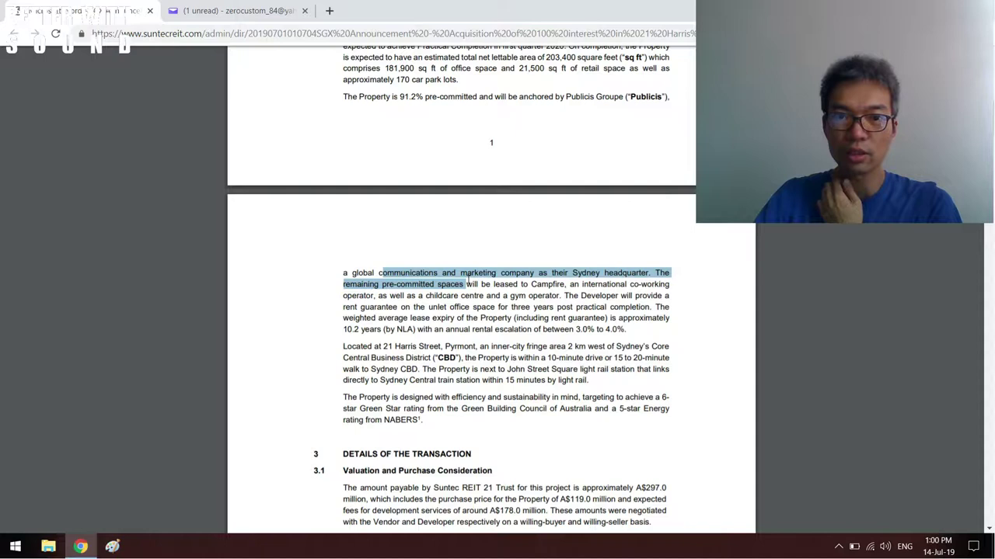
pyautogui.scroll(-3)
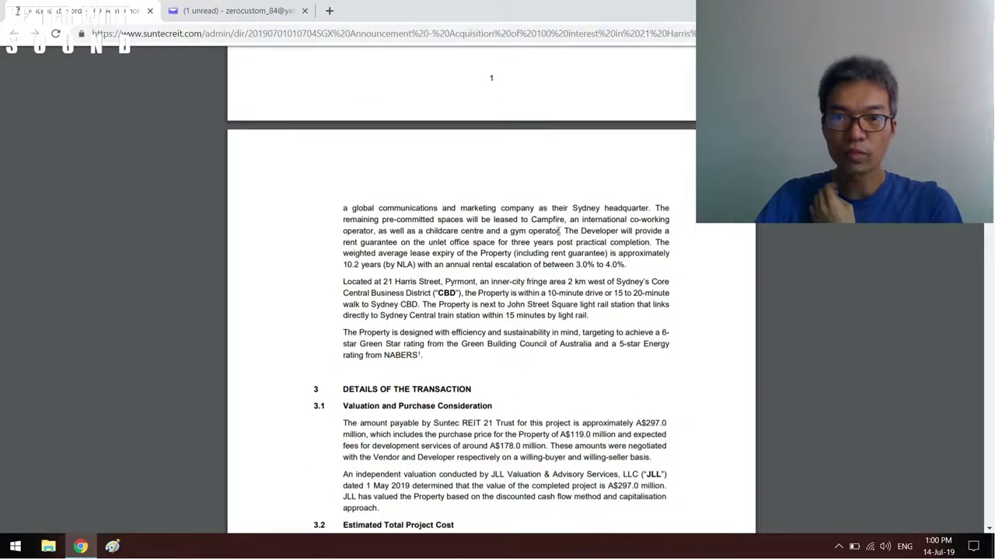
# Highlight the 3.0% to 4.0% annual rental escalation, then reveal sections 3.1 and 3.2 with the A$307.7 million cost items.
pyautogui.doubleClick(581, 230)
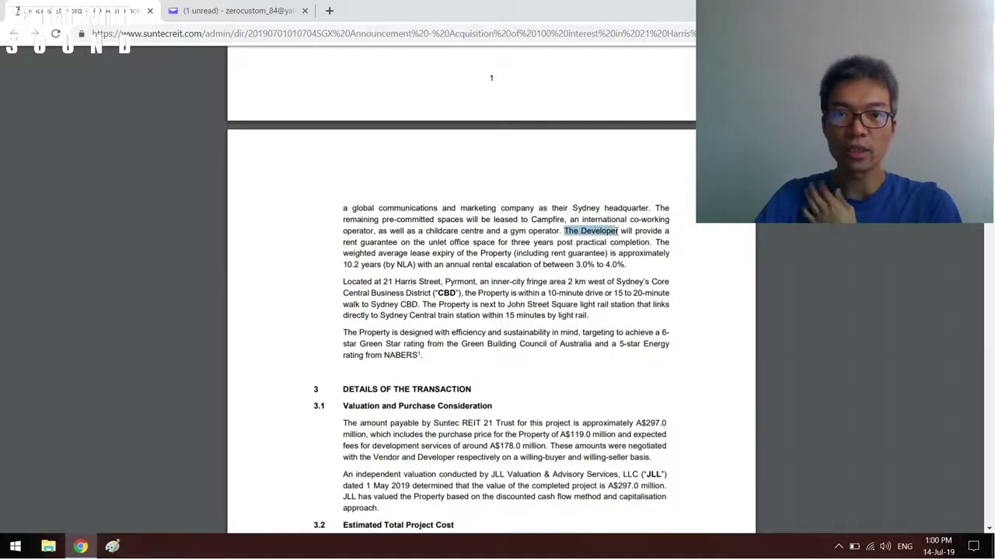
pyautogui.moveTo(562, 230); pyautogui.dragTo(622, 243)
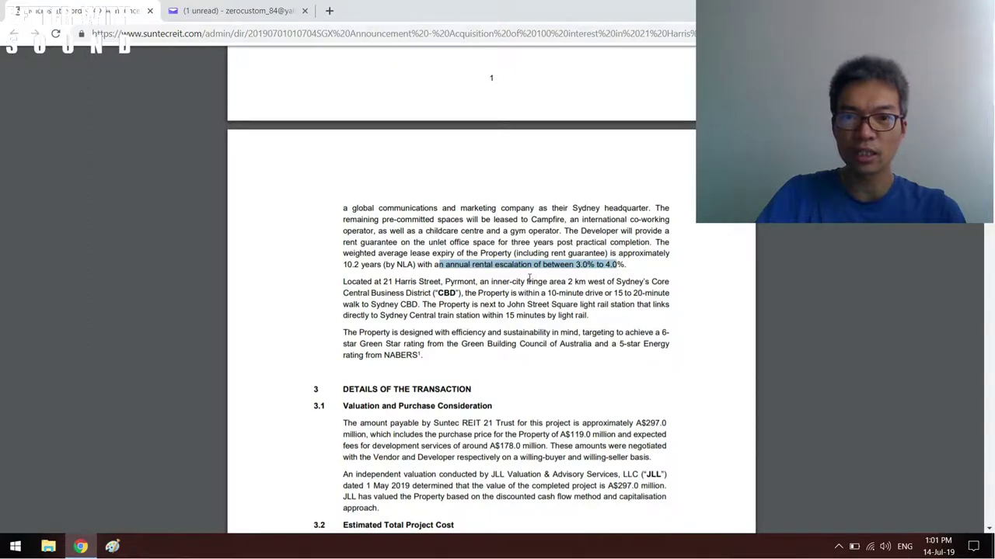
pyautogui.scroll(-3)
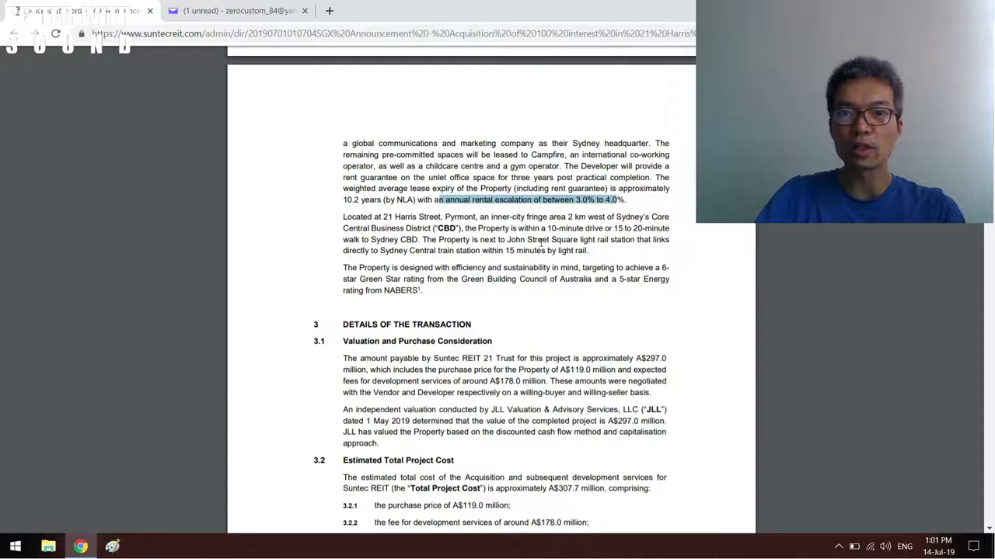
pyautogui.scroll(-3)
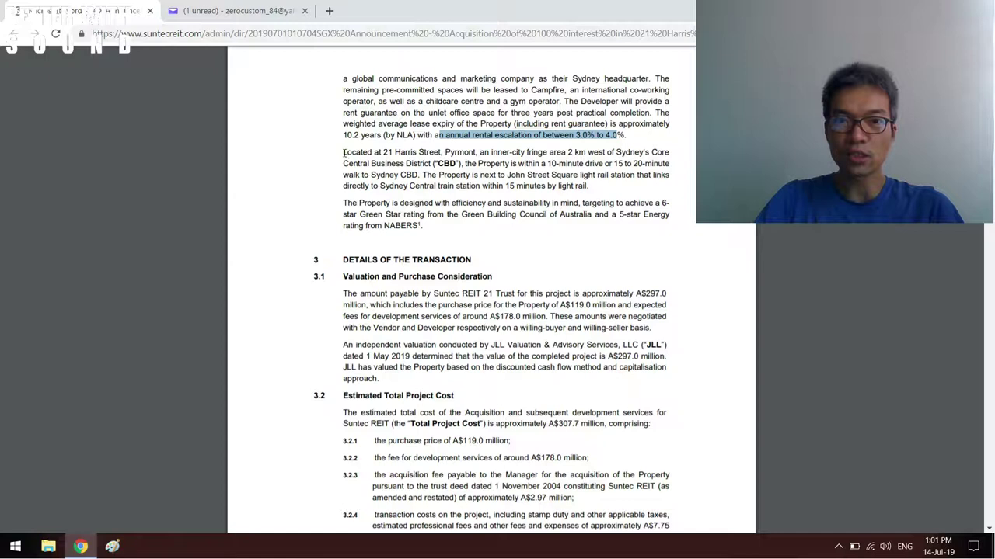
# Move past the project cost list and NABERS footnote to page 3 with sections 3.3 and 3.4.
pyautogui.scroll(-3)
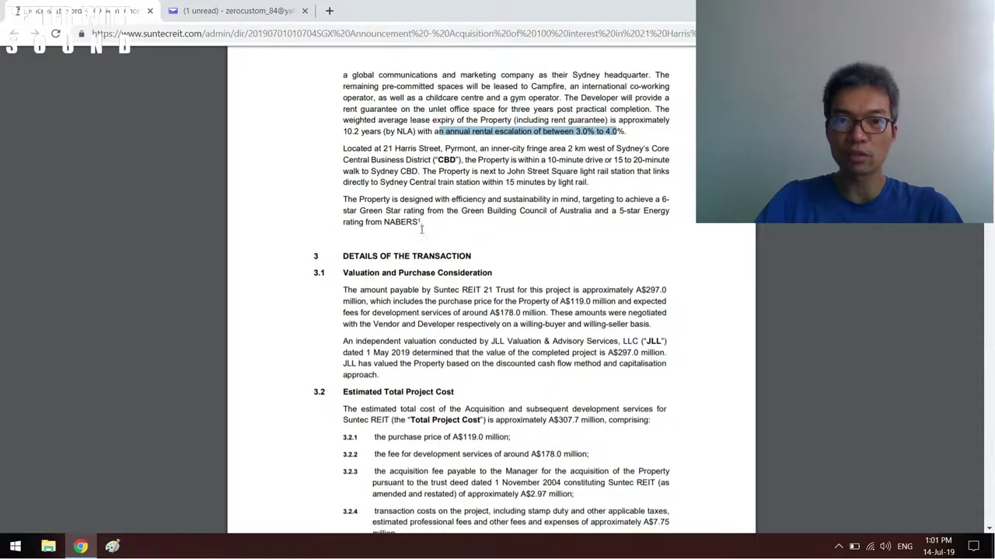
pyautogui.scroll(-3)
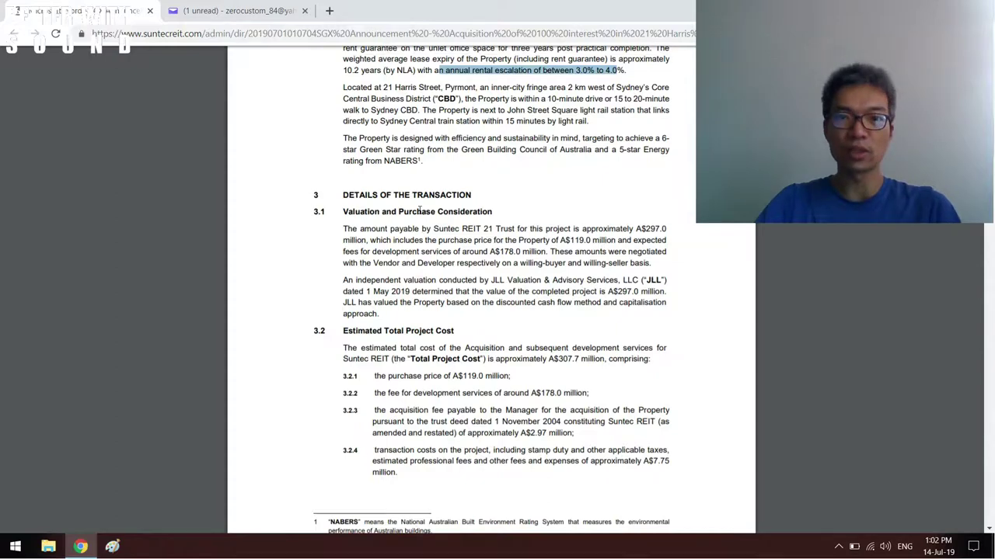
pyautogui.scroll(-3)
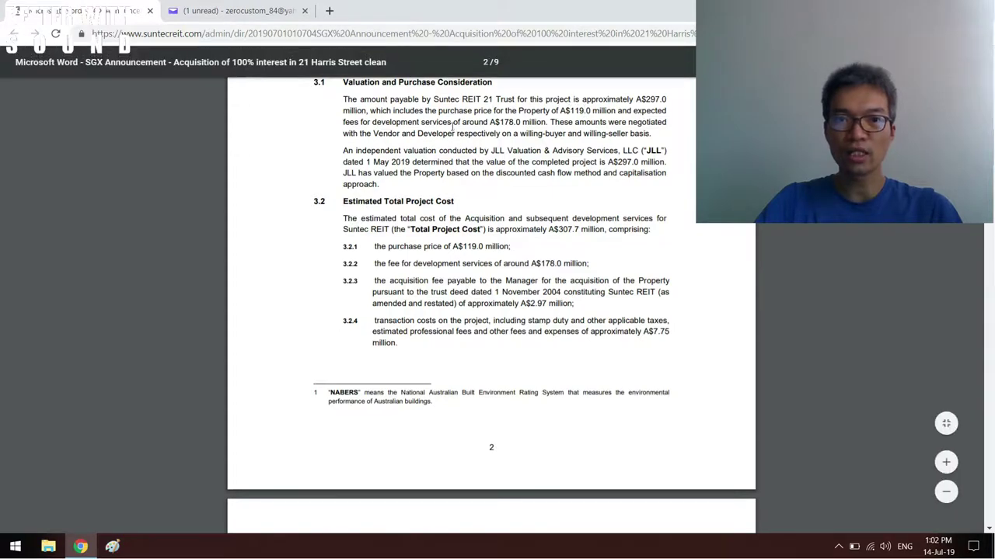
pyautogui.moveTo(413, 225)
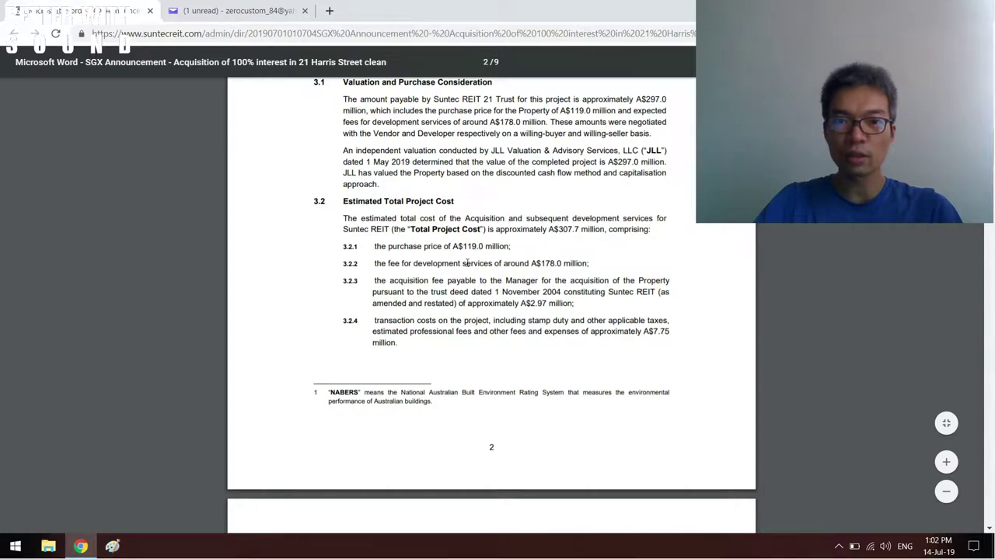
pyautogui.moveTo(547, 290)
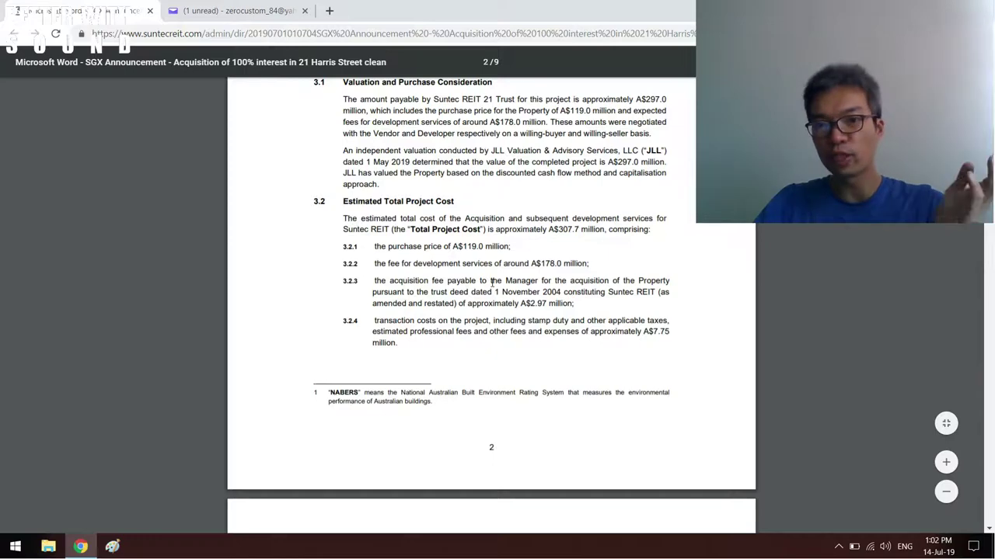
pyautogui.scroll(-3)
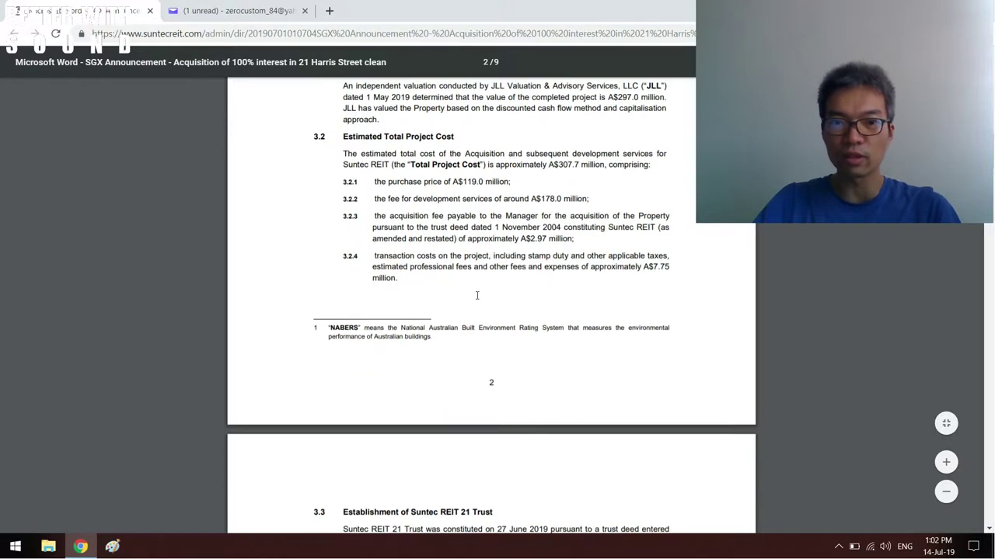
pyautogui.scroll(-3)
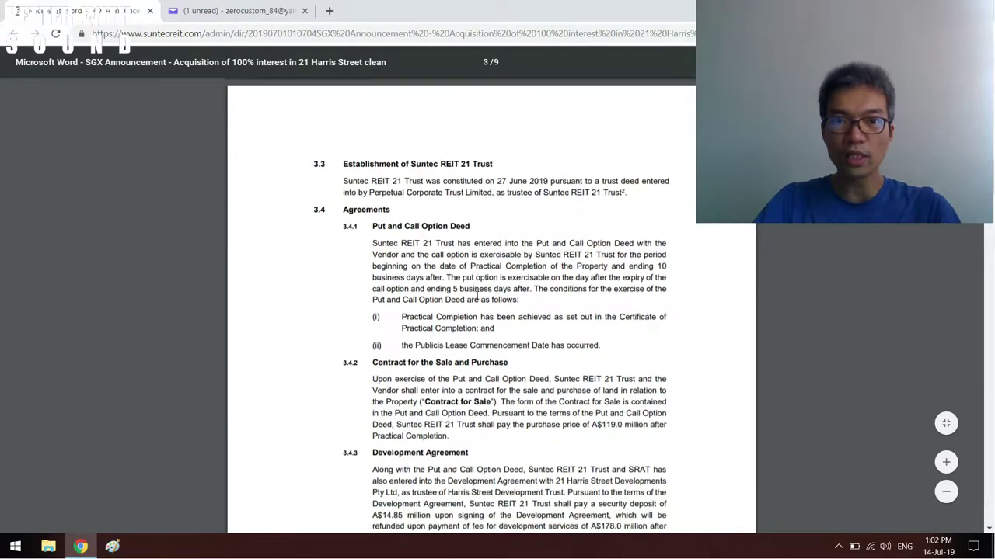
# Read into section 3.4 Agreements and select the A$119.0 million purchase price sentence.
pyautogui.scroll(3)
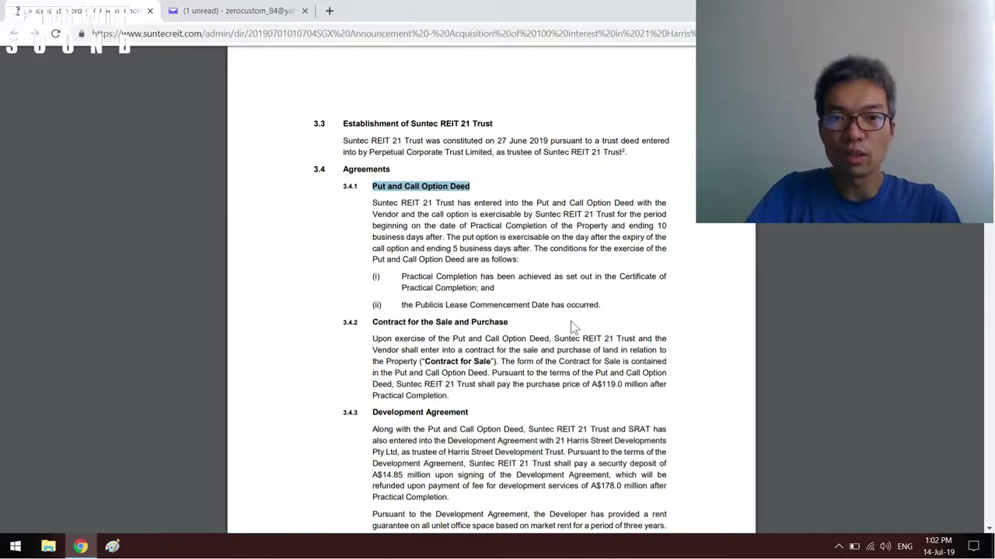
pyautogui.scroll(-3)
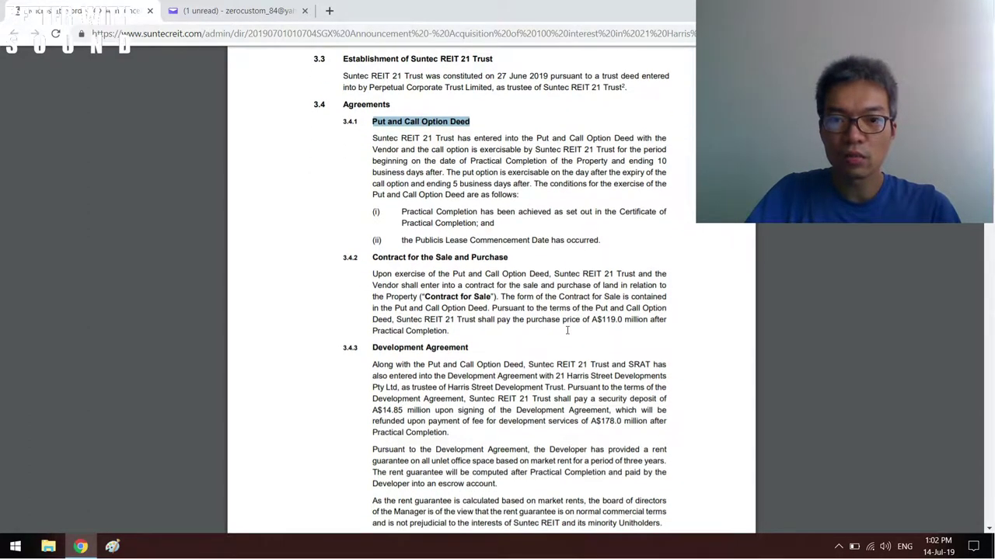
pyautogui.scroll(-3)
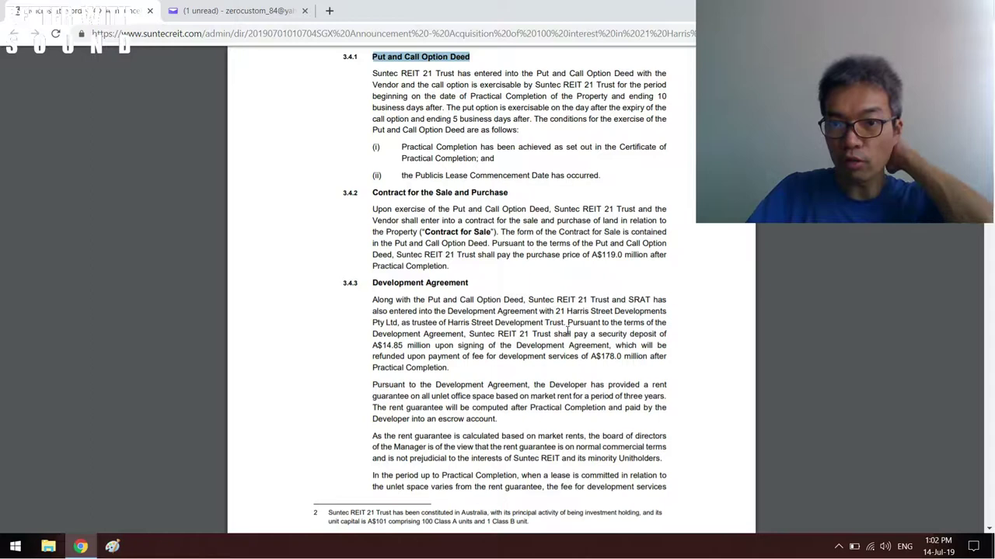
pyautogui.moveTo(594, 291)
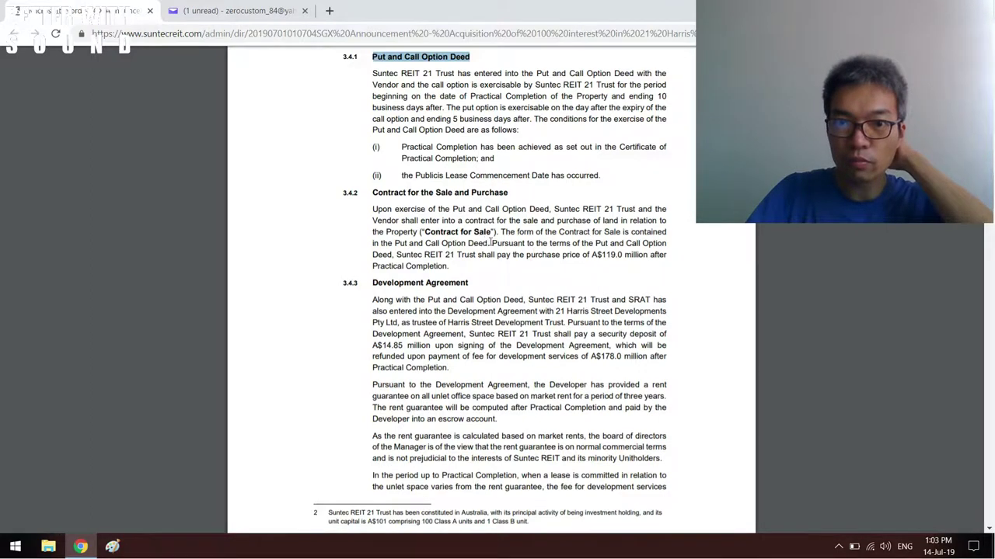
pyautogui.moveTo(491, 242); pyautogui.dragTo(512, 255)
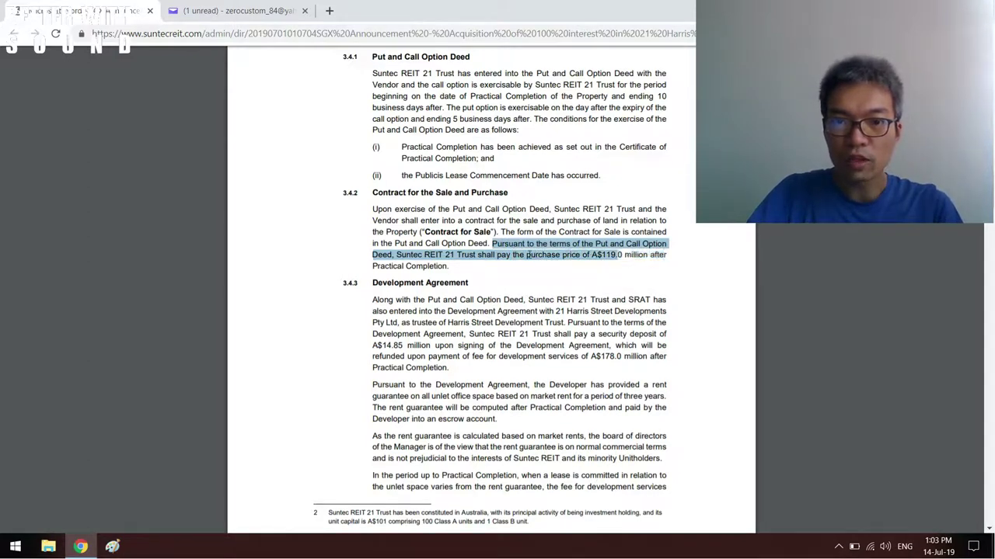
pyautogui.moveTo(616, 255); pyautogui.dragTo(448, 266)
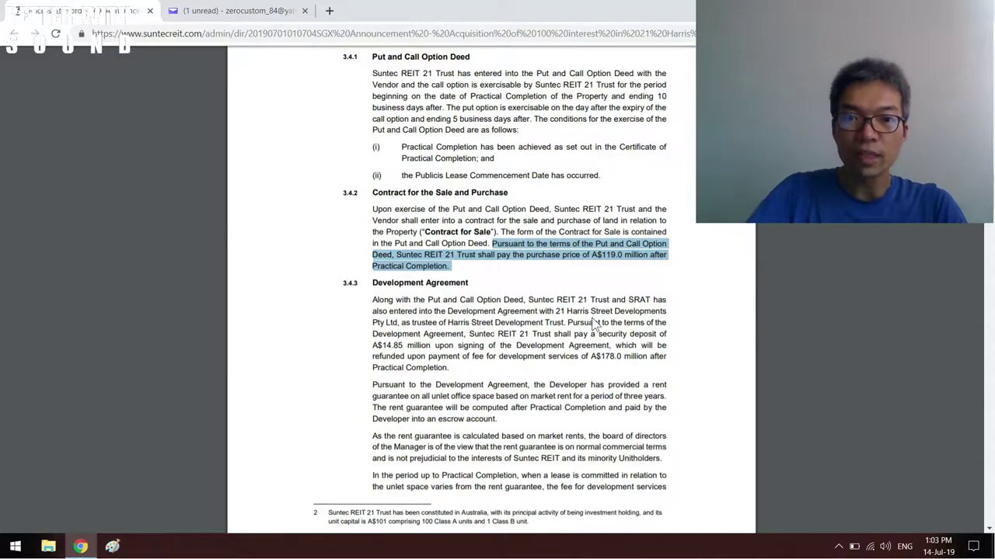
# Select the Development Agreement's whole three-year rent guarantee sentence at the foot of page 3.
pyautogui.scroll(-3)
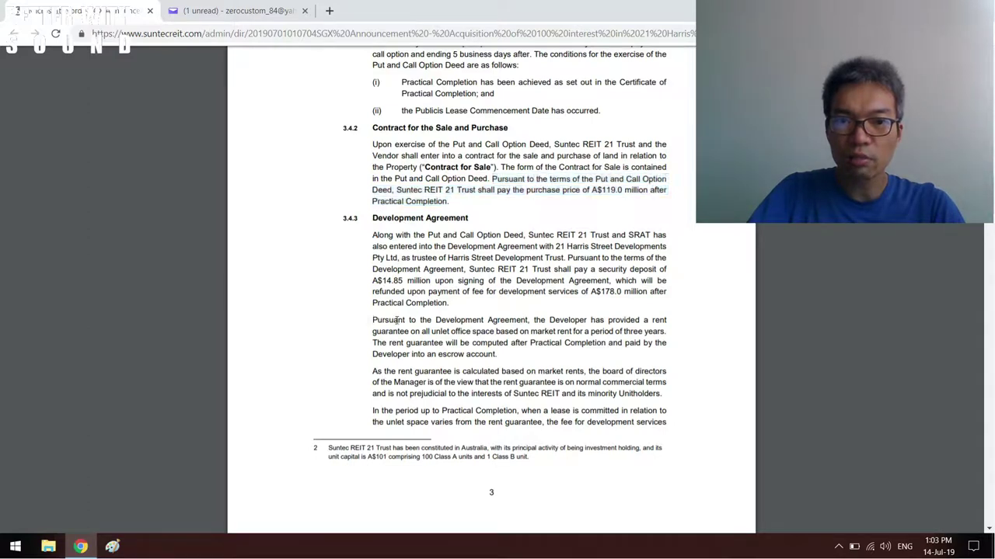
pyautogui.moveTo(373, 320); pyautogui.dragTo(588, 321)
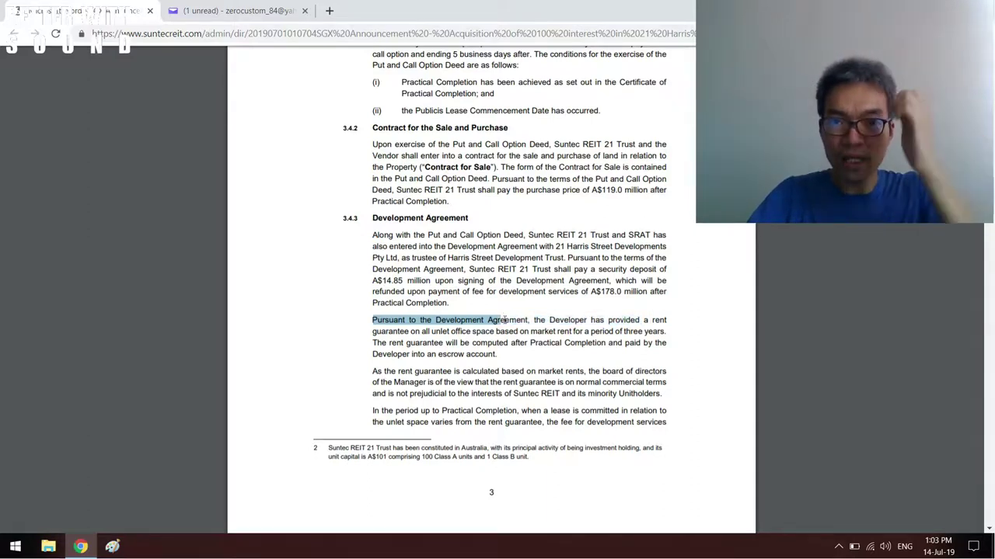
pyautogui.moveTo(491, 320); pyautogui.dragTo(613, 331)
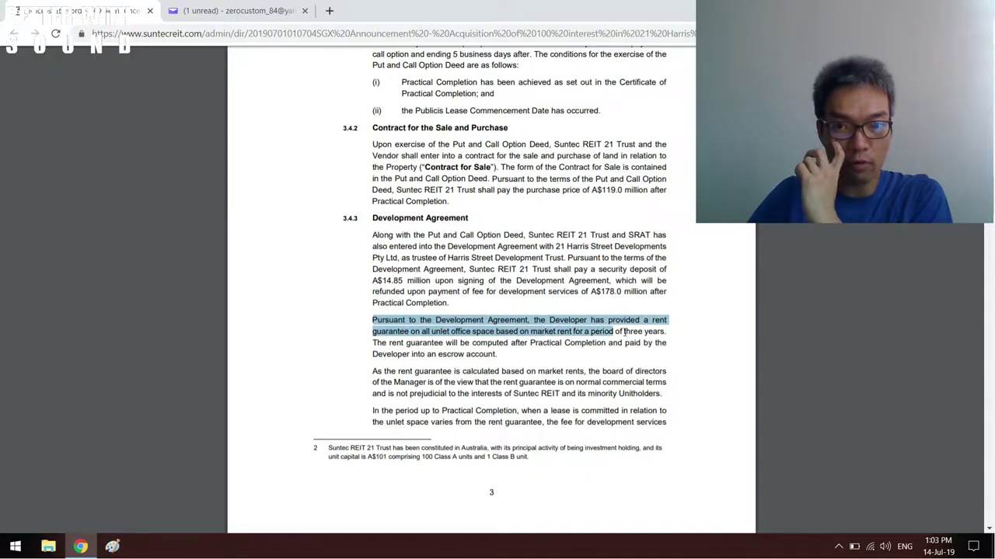
pyautogui.moveTo(614, 331); pyautogui.dragTo(665, 331)
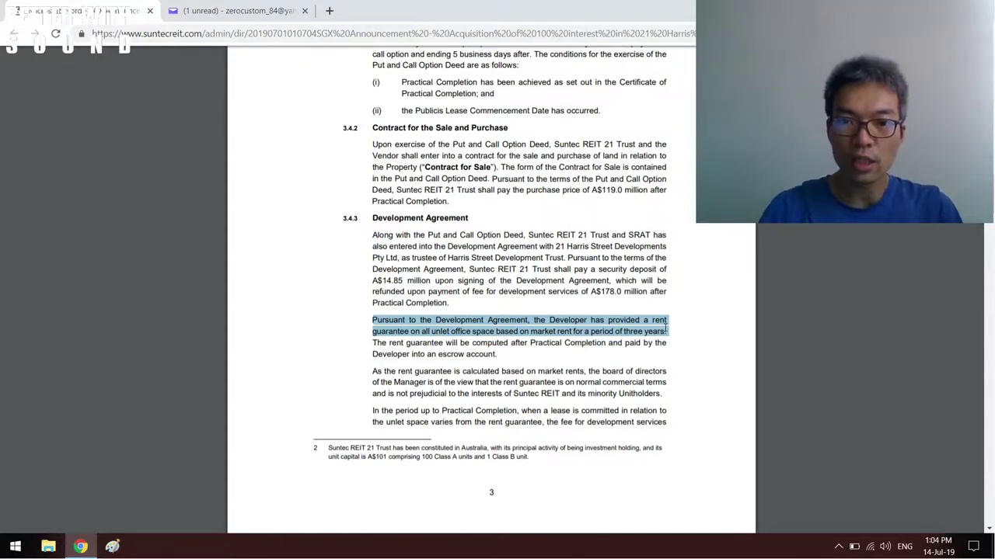
pyautogui.moveTo(586, 355)
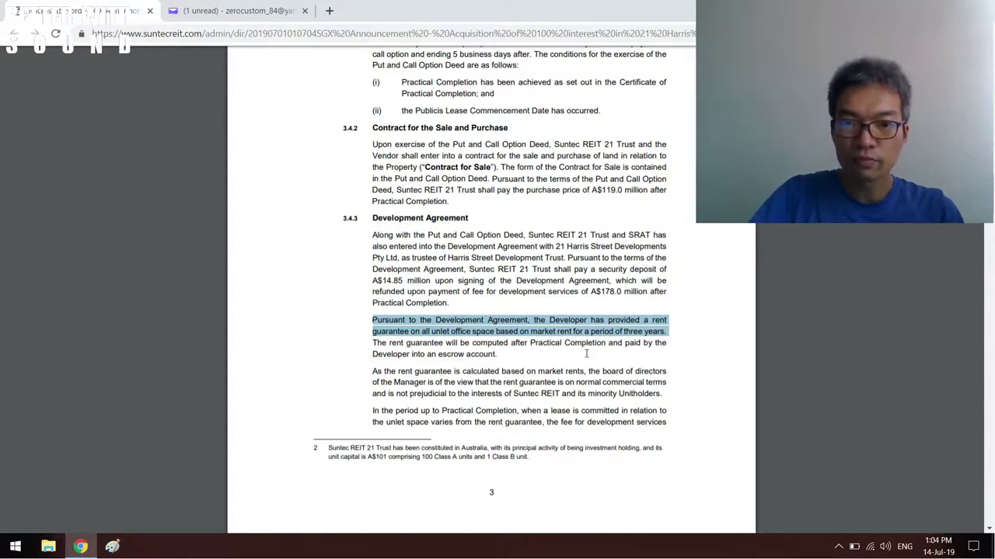
pyautogui.scroll(-3)
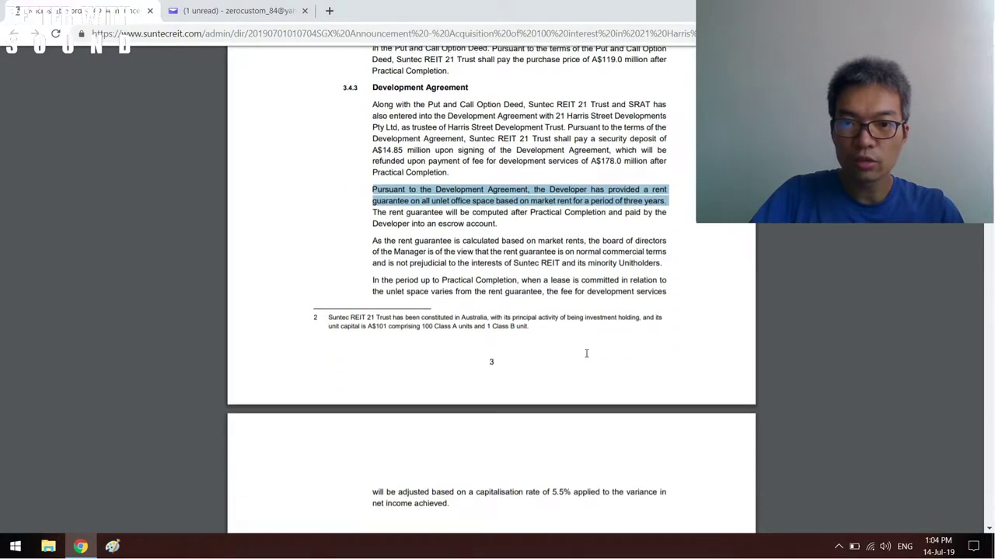
# Select the sentence about leases committed before Practical Completion at the end of page 3.
pyautogui.scroll(-3)
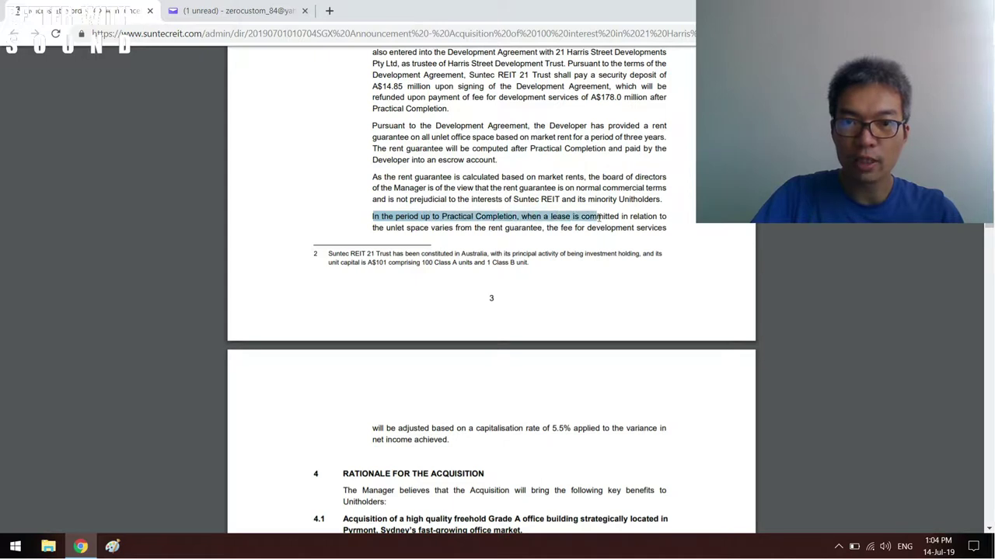
pyautogui.moveTo(593, 216); pyautogui.dragTo(665, 227)
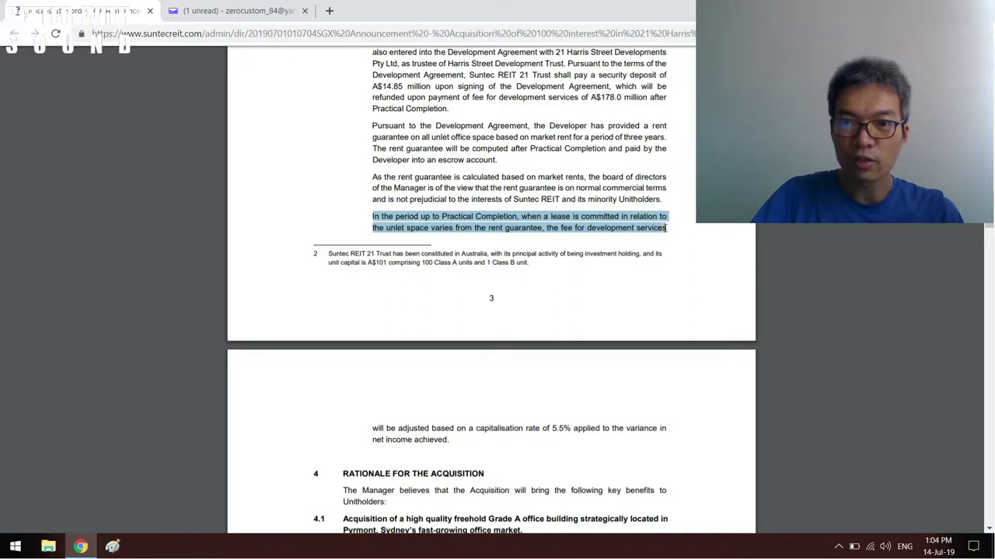
pyautogui.scroll(-3)
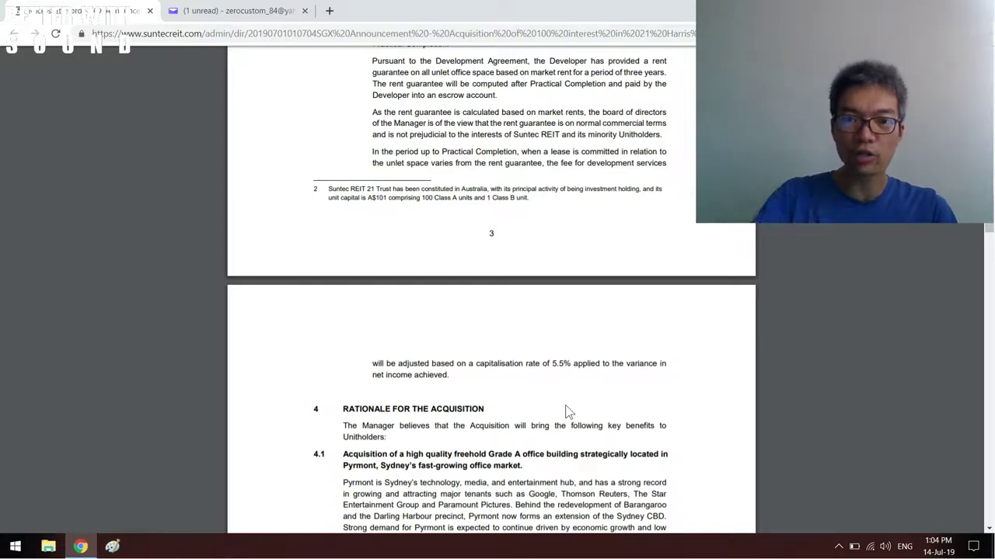
# Bring section 4, Rationale for the Acquisition, with subsections 4.1 to 4.4 into view on page 4.
pyautogui.scroll(-3)
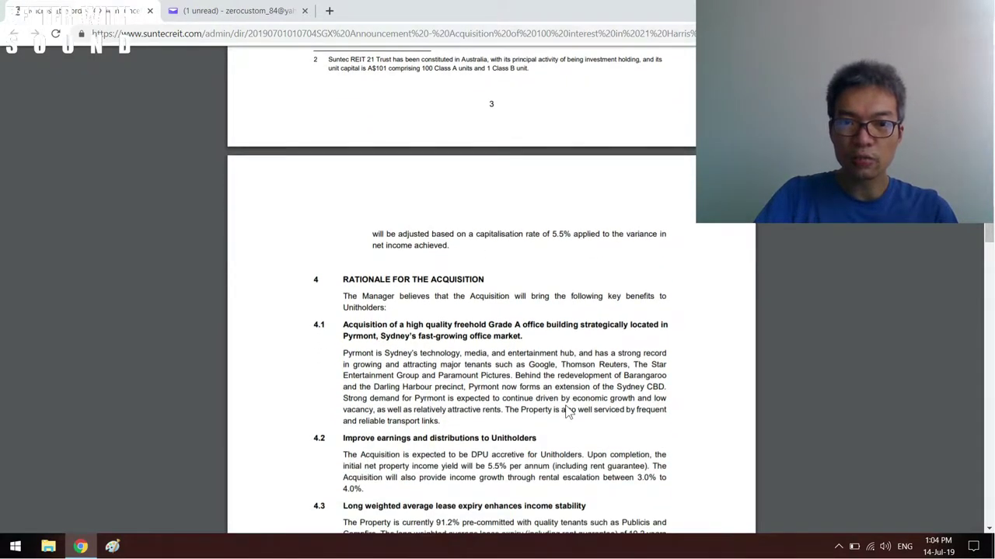
pyautogui.scroll(-3)
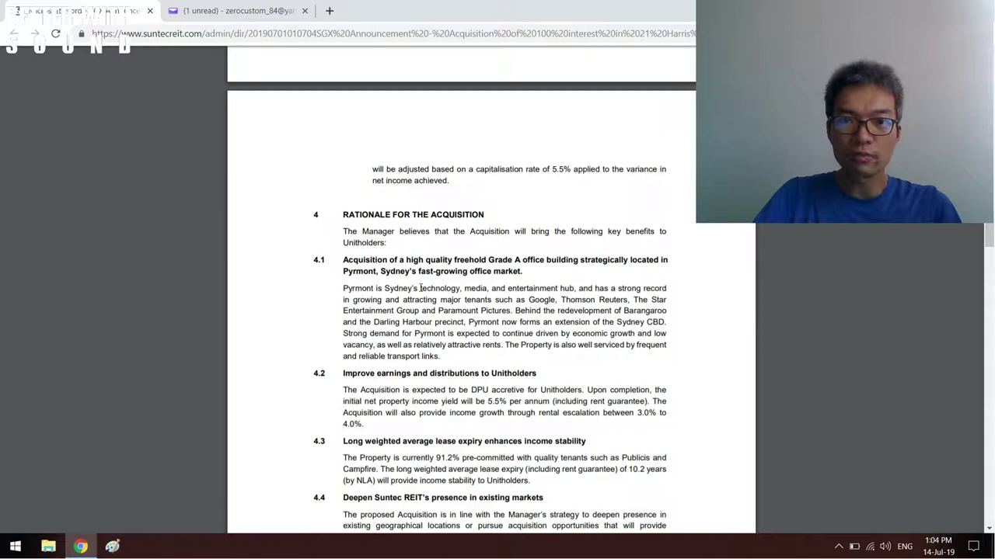
pyautogui.moveTo(442, 352)
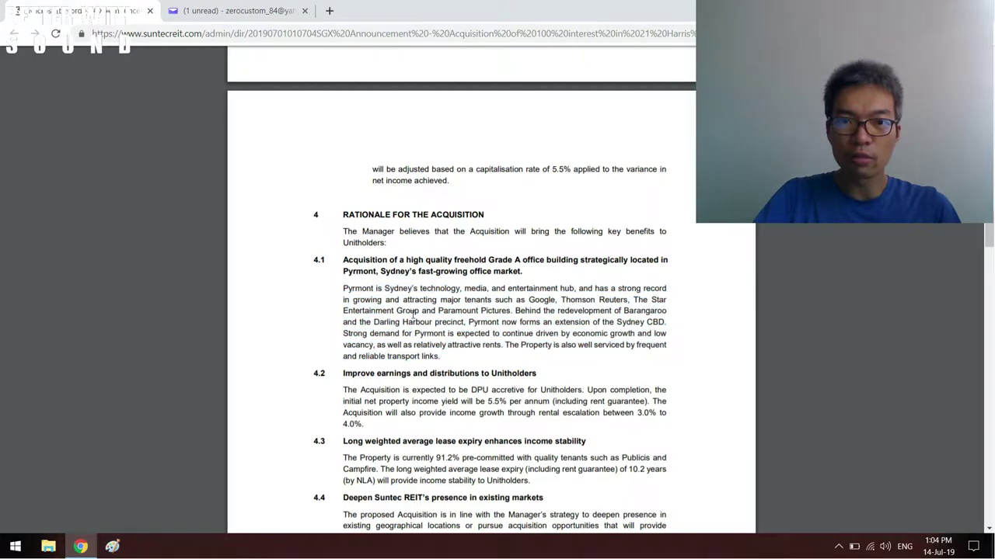
pyautogui.scroll(-3)
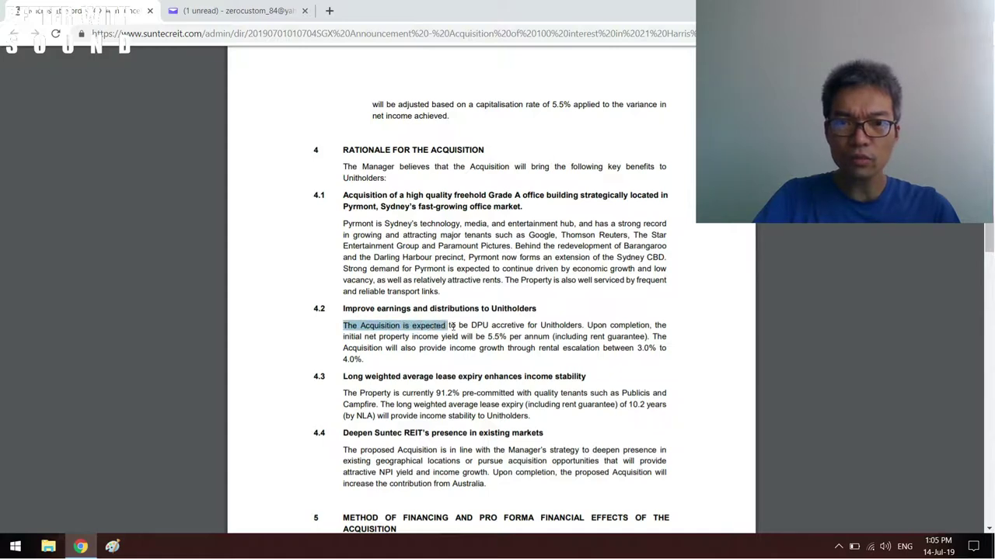
# Select the opening of the DPU accretive statement and glance at section 5, Method of Financing, before returning to the rationale.
pyautogui.moveTo(445, 324); pyautogui.dragTo(516, 324)
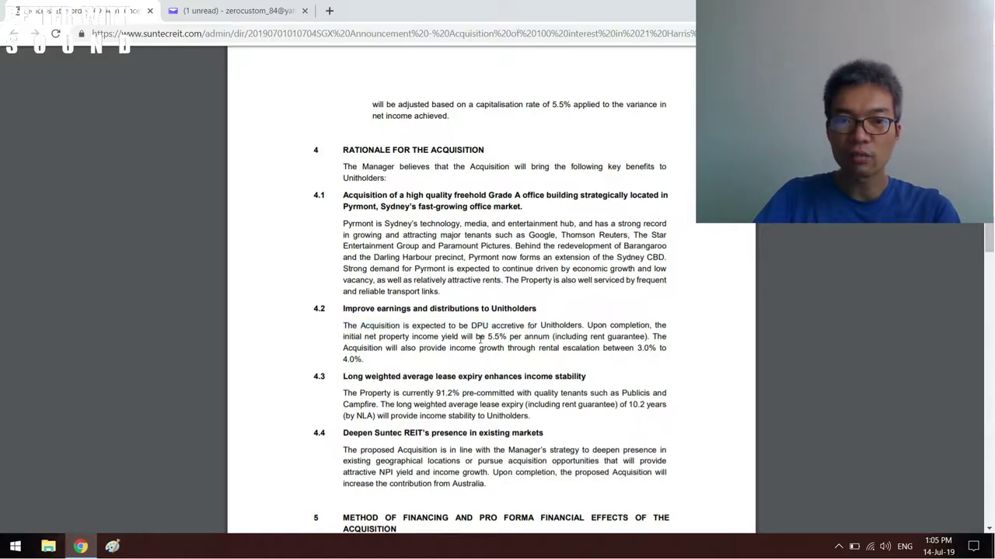
pyautogui.scroll(-3)
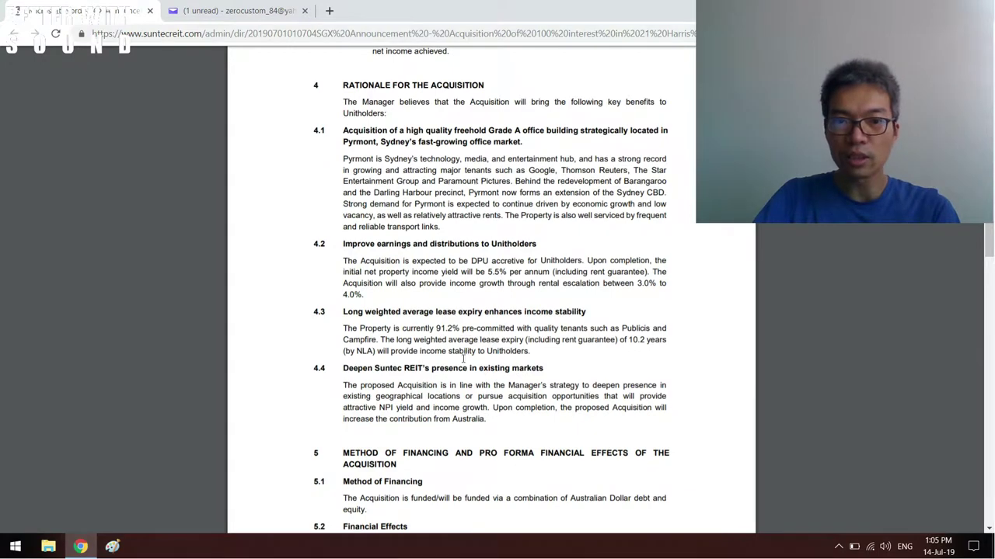
pyautogui.scroll(-3)
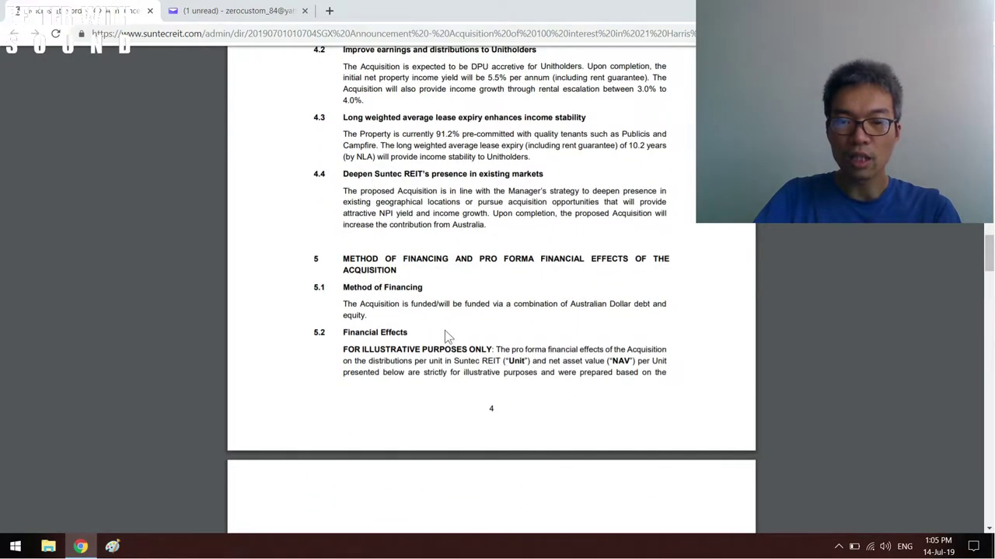
pyautogui.scroll(3)
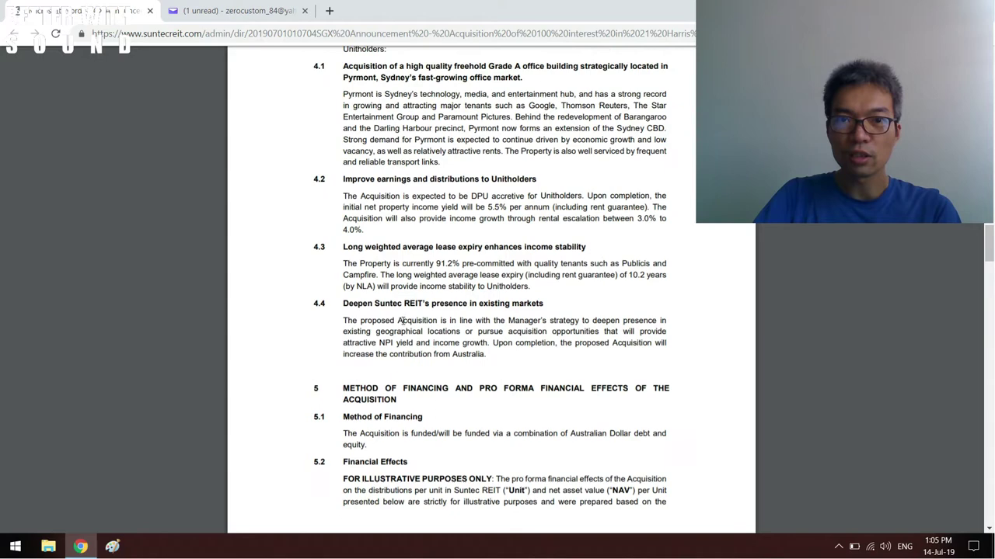
pyautogui.scroll(3)
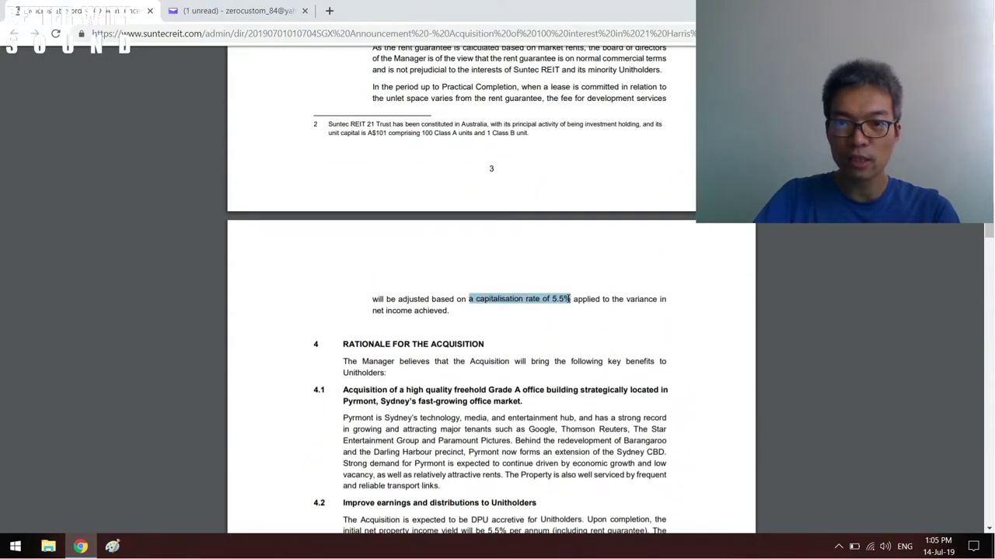
# Select the word Australian in the financing sentence, then skim pages 5 to 9 down to the securities disclaimers.
pyautogui.scroll(-3)
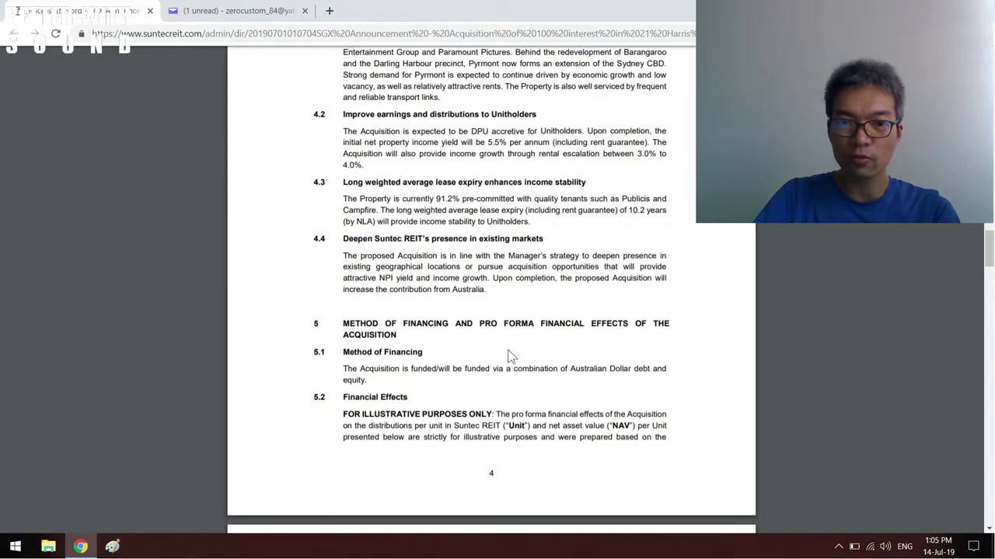
pyautogui.moveTo(457, 320)
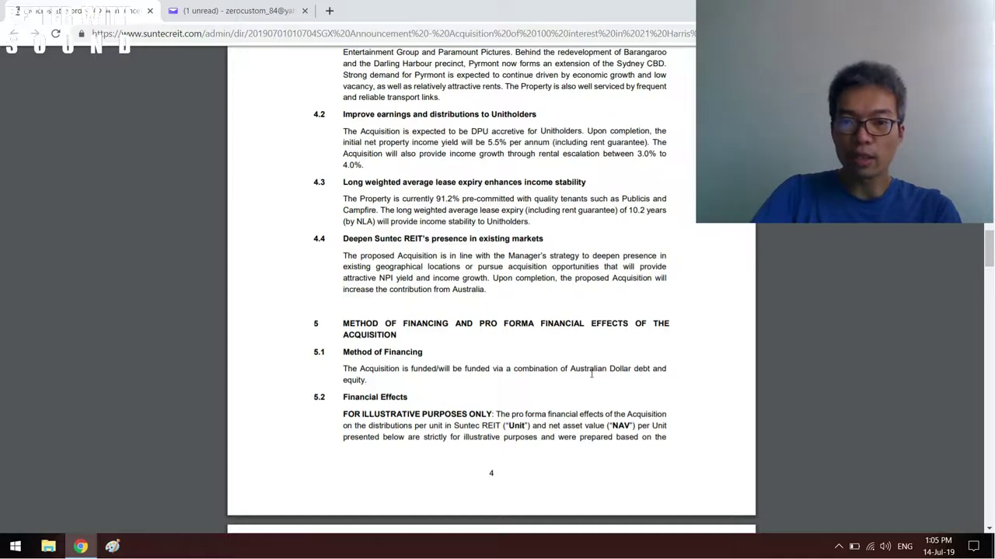
pyautogui.doubleClick(588, 368)
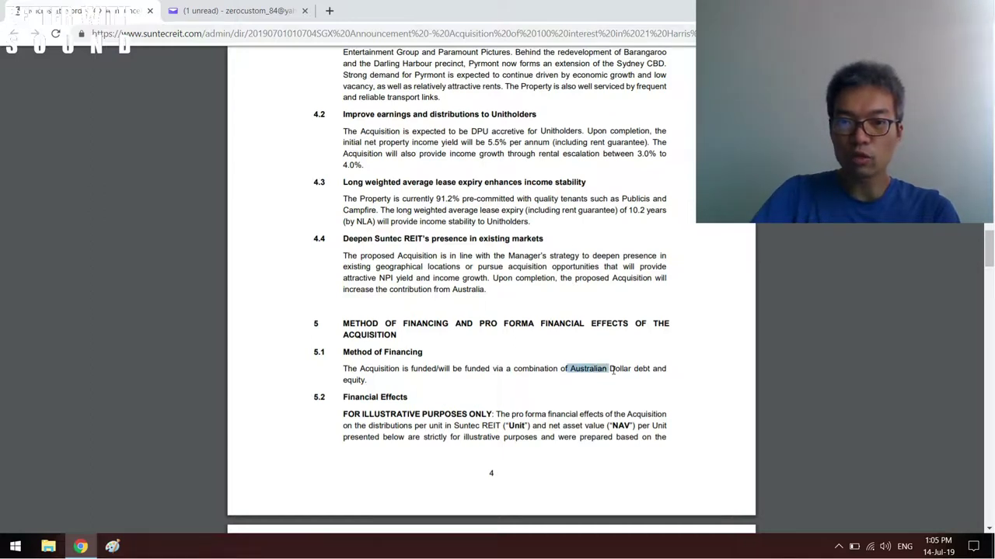
pyautogui.scroll(-3)
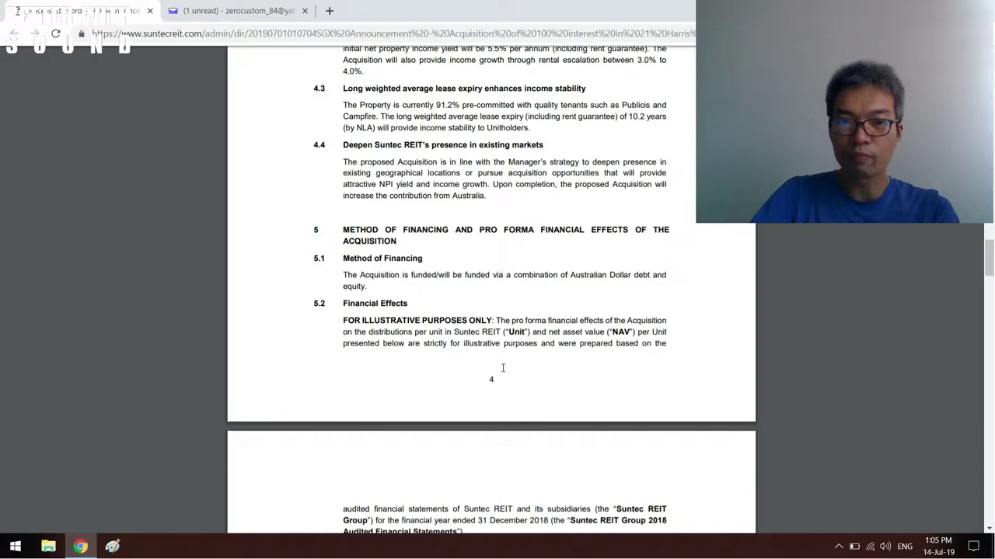
pyautogui.scroll(-3)
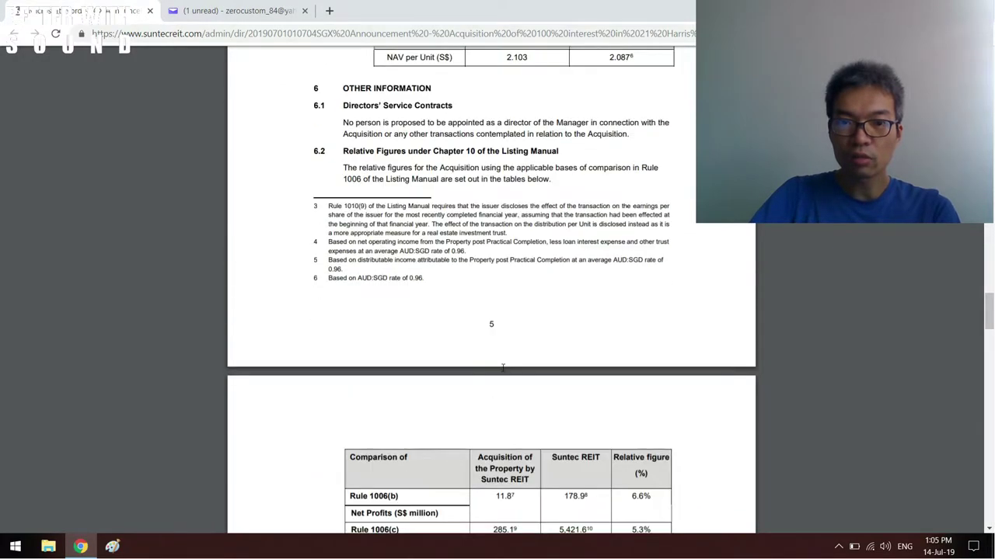
pyautogui.scroll(-3)
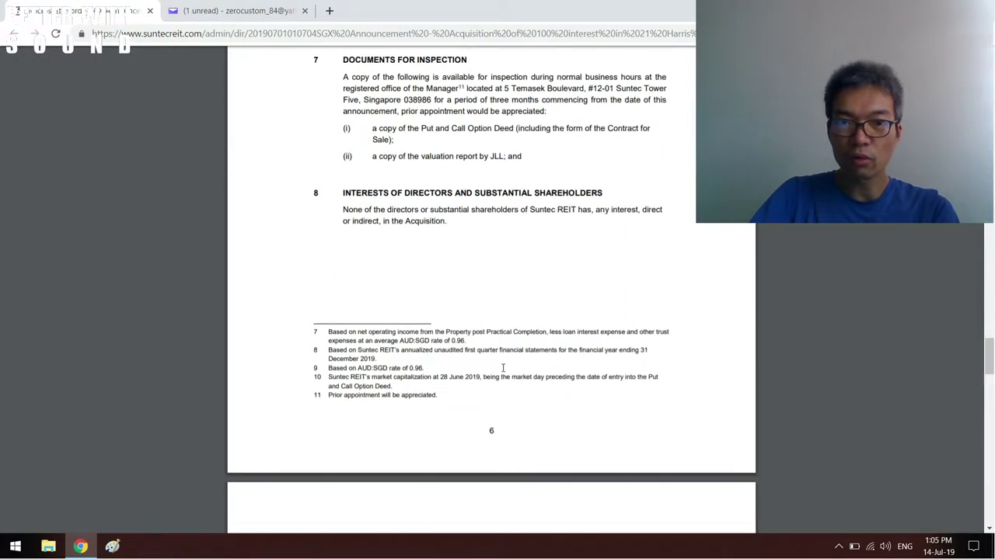
pyautogui.scroll(-3)
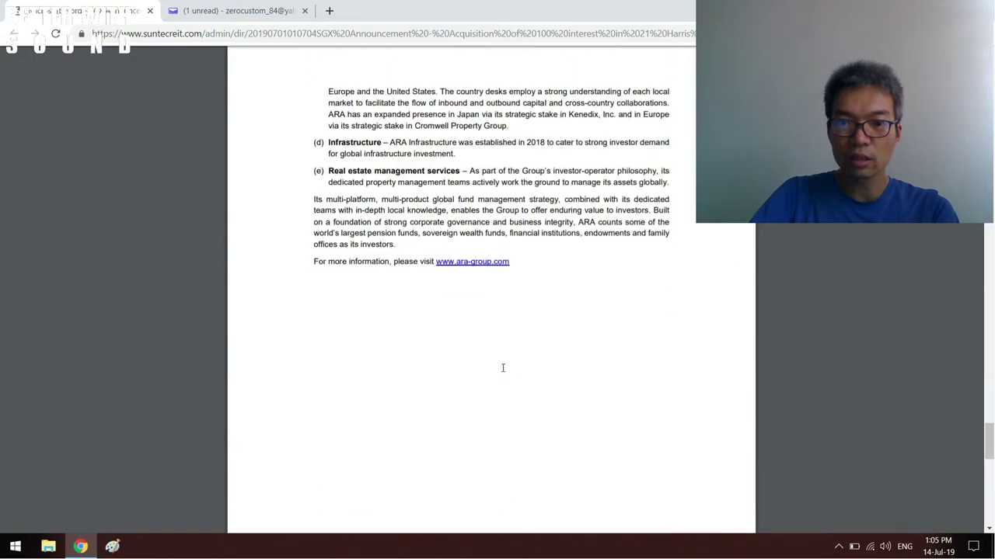
pyautogui.scroll(-3)
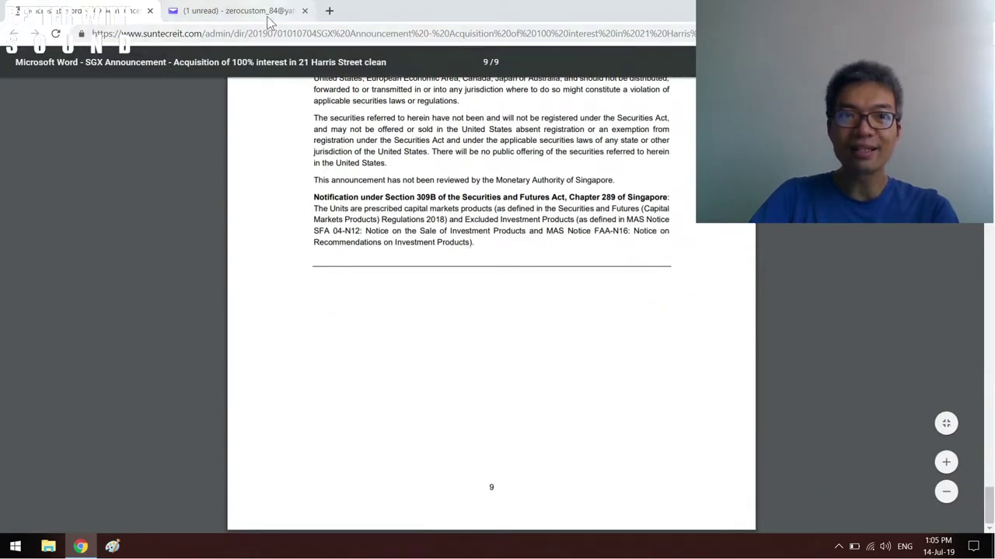
# Switch to the sent Yahoo Mail reply asking how the acquisition will be funded.
pyautogui.click(236, 9)
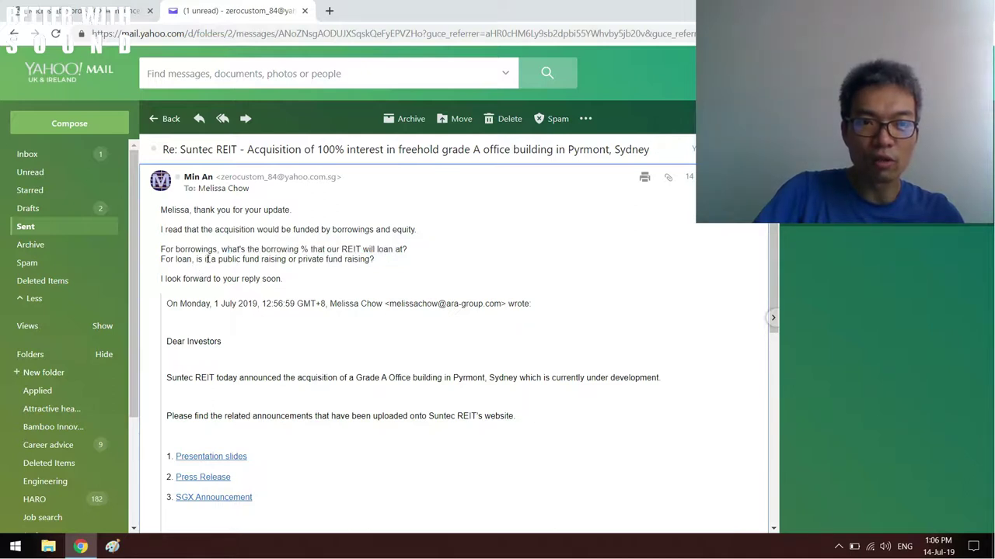
# In the Yahoo Mail reply, select the public or private fund raising phrase and the word loan.
pyautogui.moveTo(205, 258); pyautogui.dragTo(309, 258)
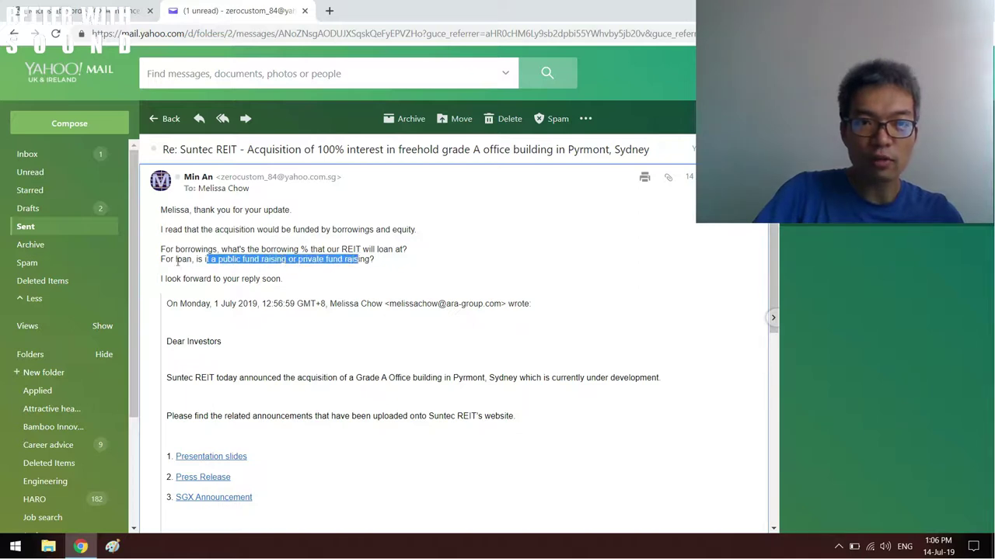
pyautogui.doubleClick(184, 258)
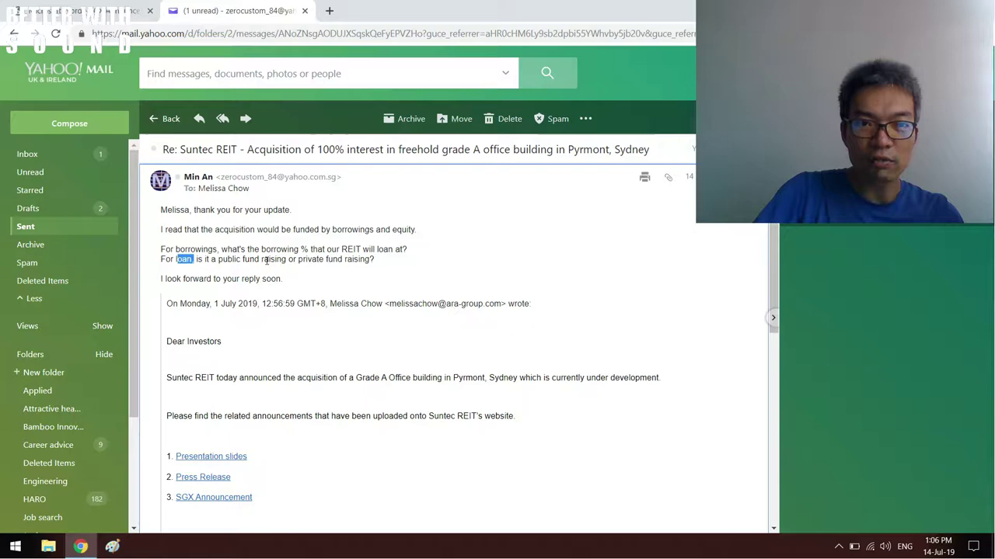
pyautogui.moveTo(359, 274)
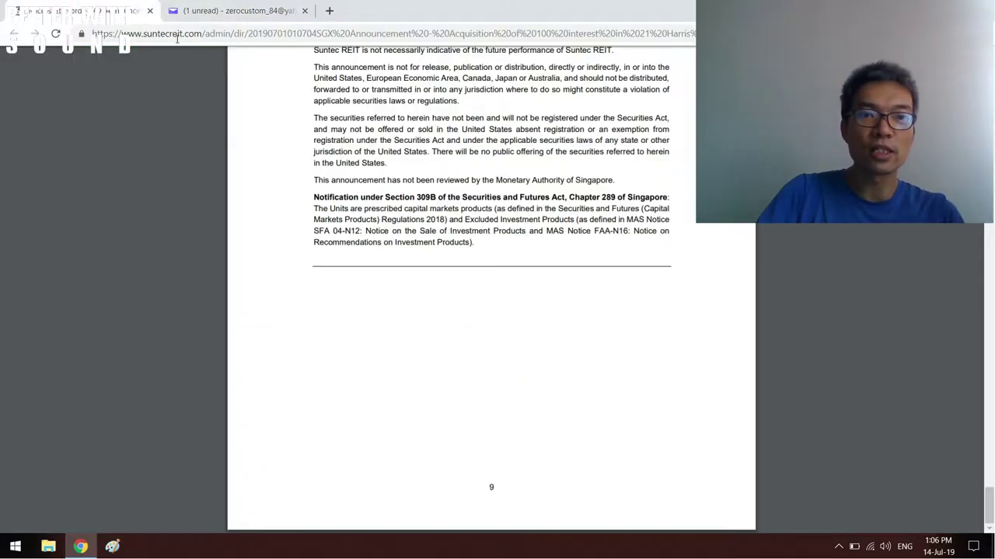
# Scroll back up from page 9 to page 4 of the announcement.
pyautogui.scroll(3)
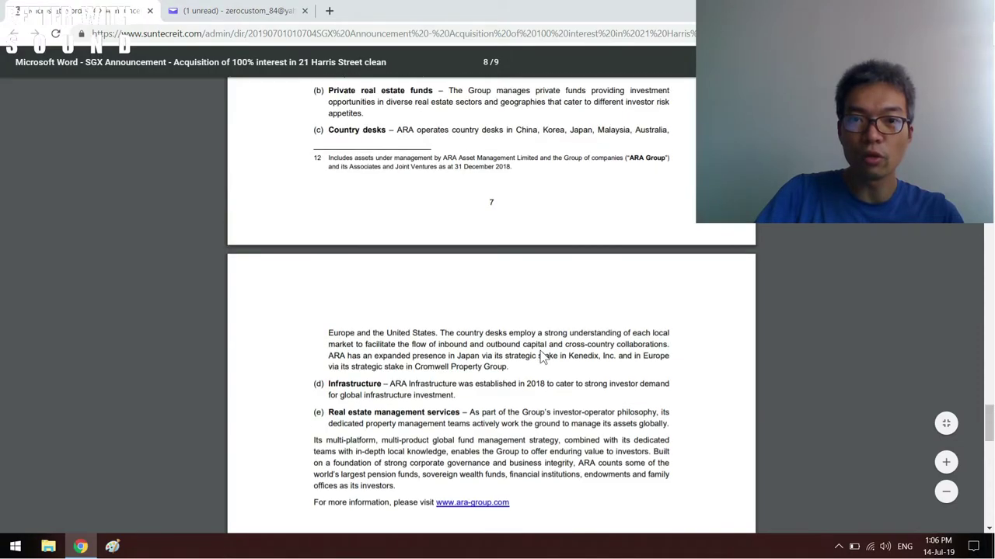
pyautogui.scroll(3)
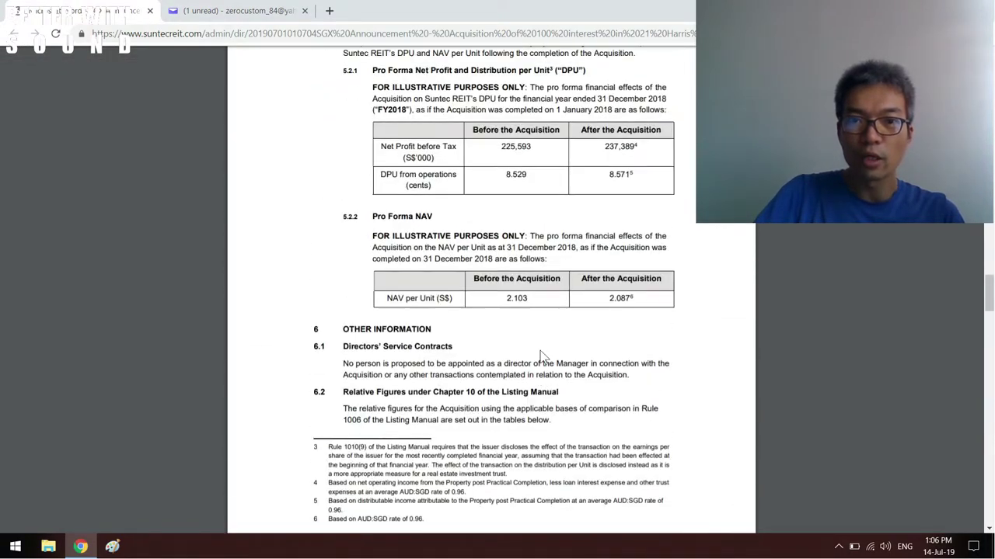
pyautogui.scroll(3)
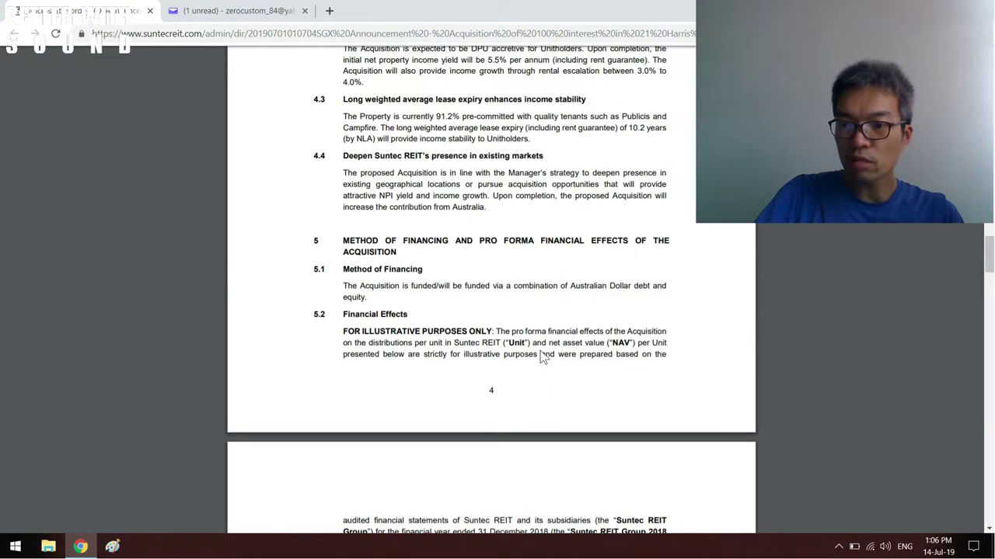
pyautogui.scroll(3)
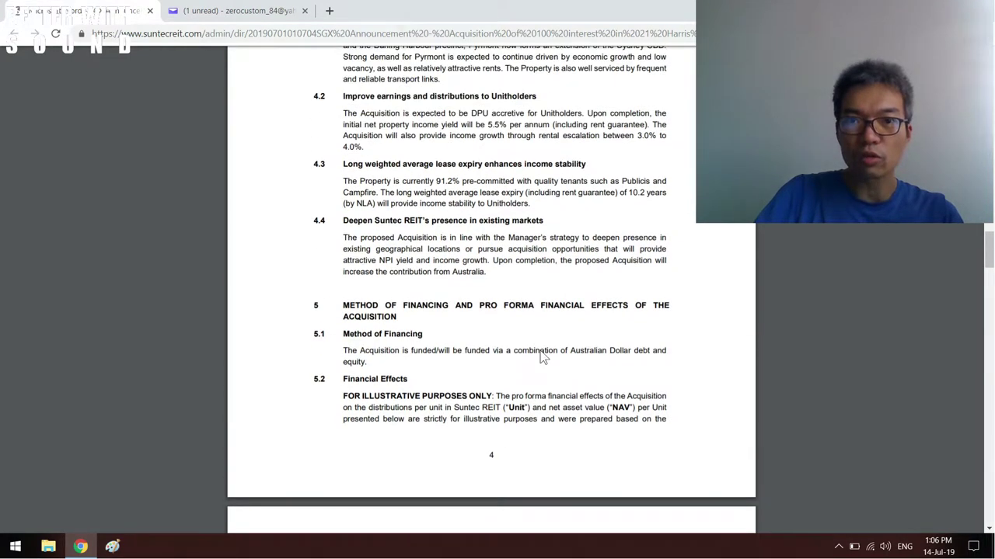
pyautogui.scroll(3)
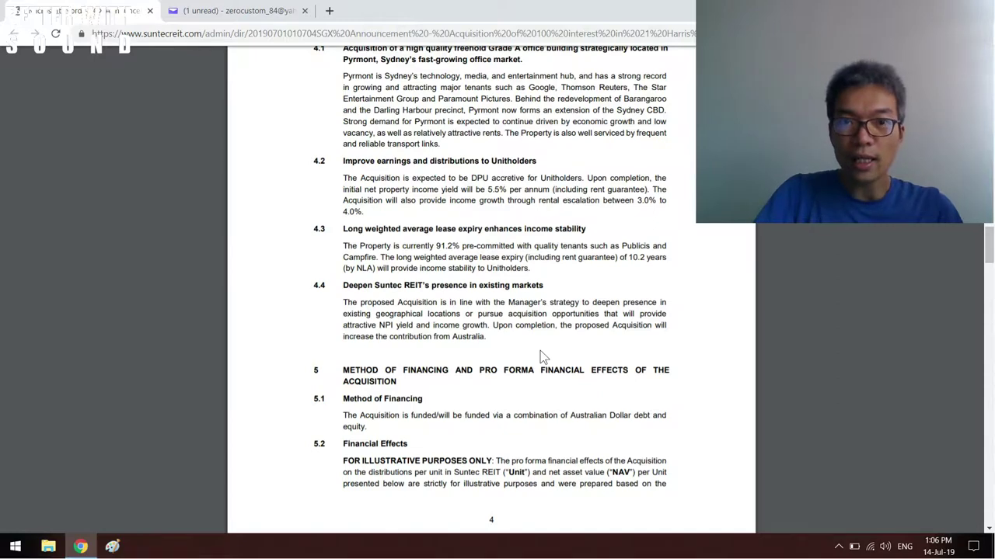
pyautogui.scroll(3)
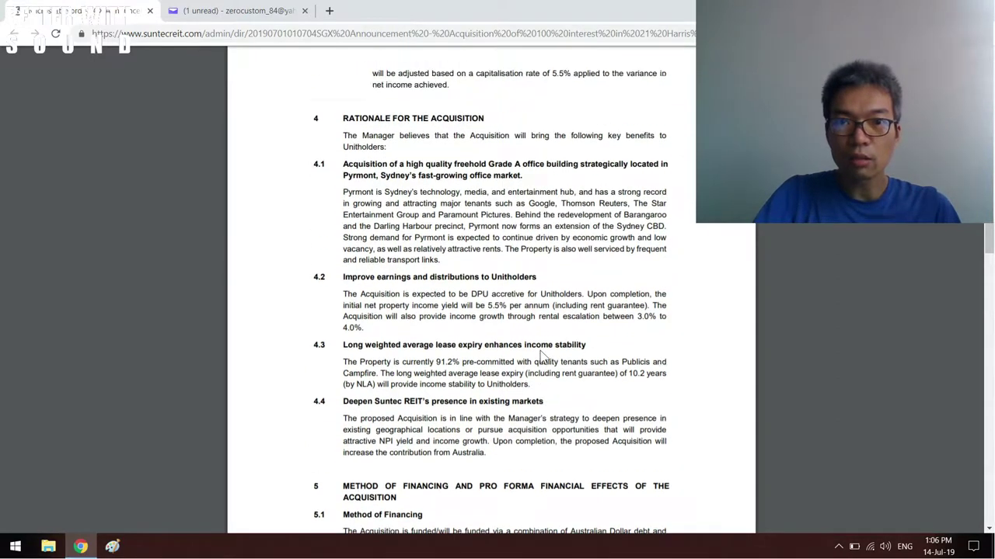
pyautogui.scroll(-3)
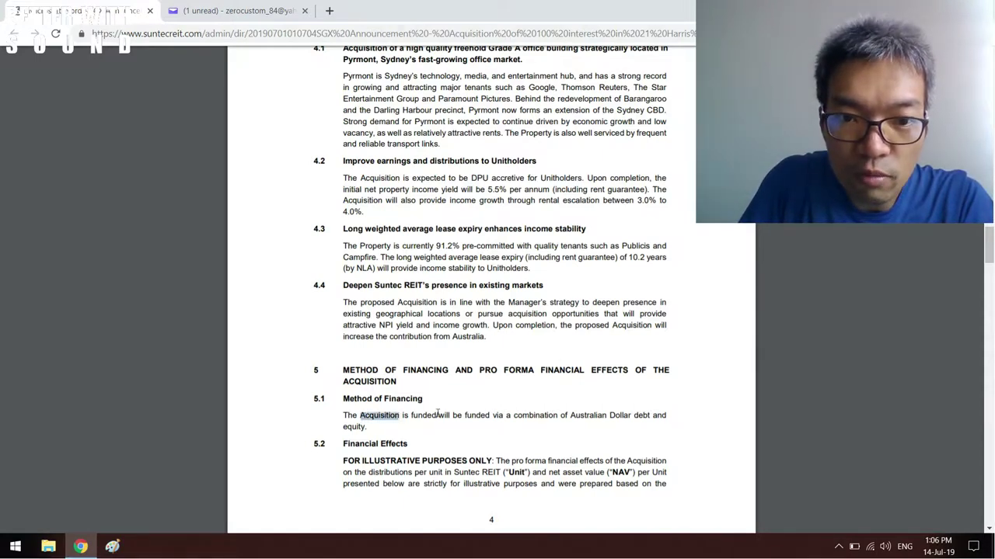
# Highlight 'Acquisition' under Method of Financing, then clear the 5.5% yield selection and read on.
pyautogui.moveTo(361, 415); pyautogui.dragTo(653, 415)
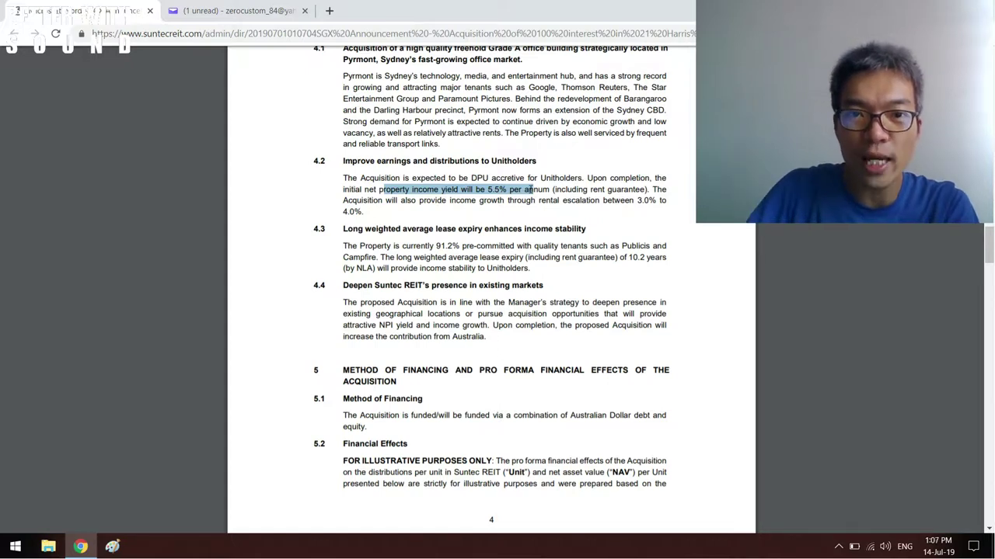
pyautogui.click(592, 231)
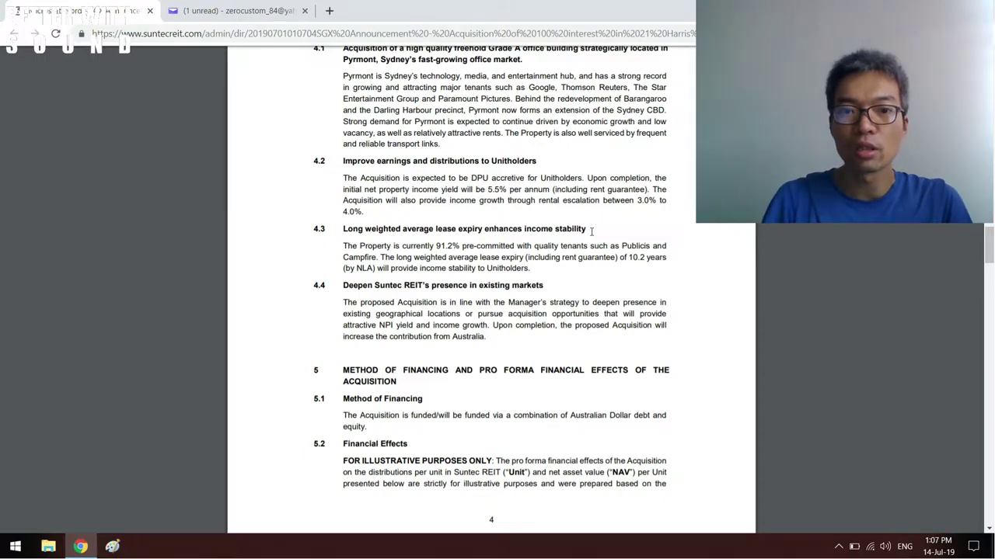
pyautogui.scroll(-3)
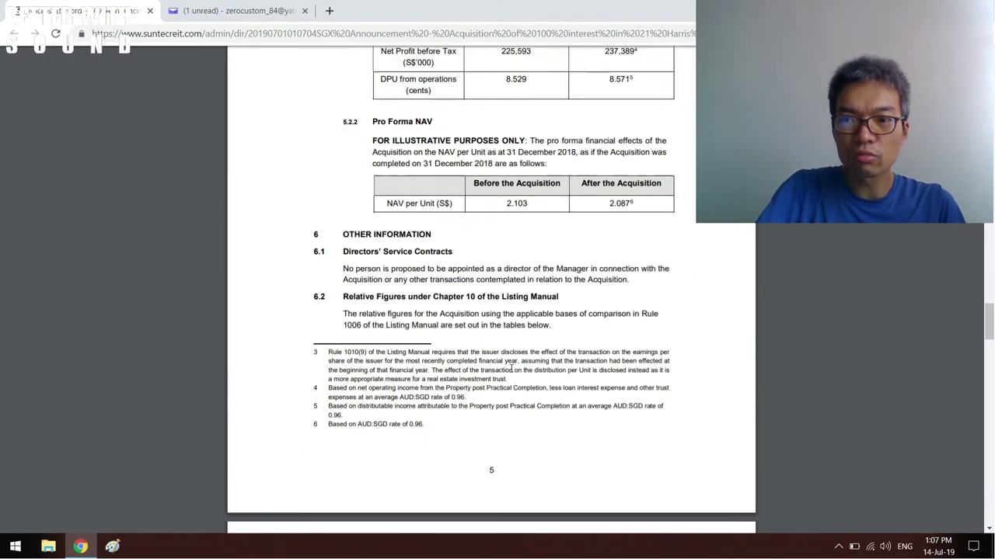
# Scroll through pages 3 and 2 back to the first page with the ARA Trust Management header.
pyautogui.scroll(-3)
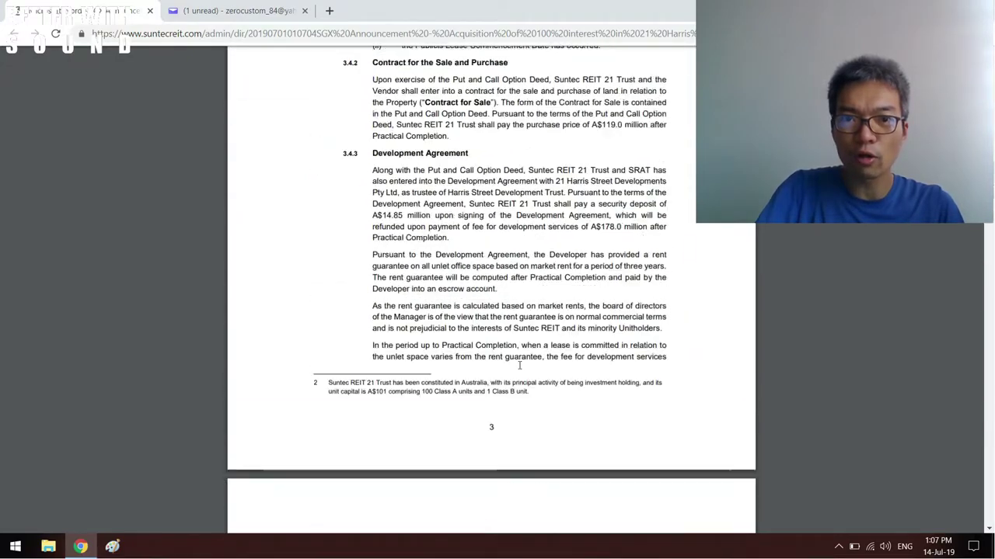
pyautogui.scroll(3)
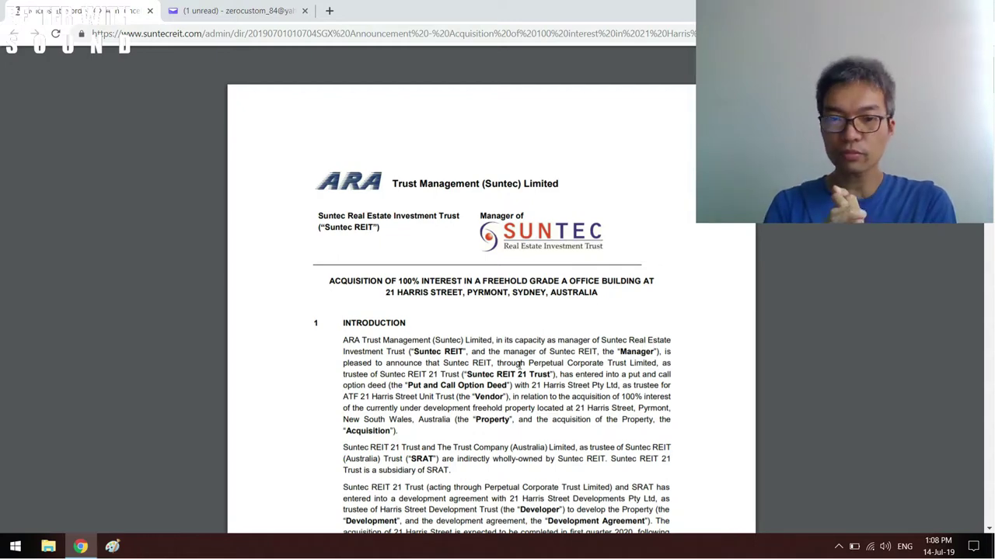
pyautogui.scroll(-3)
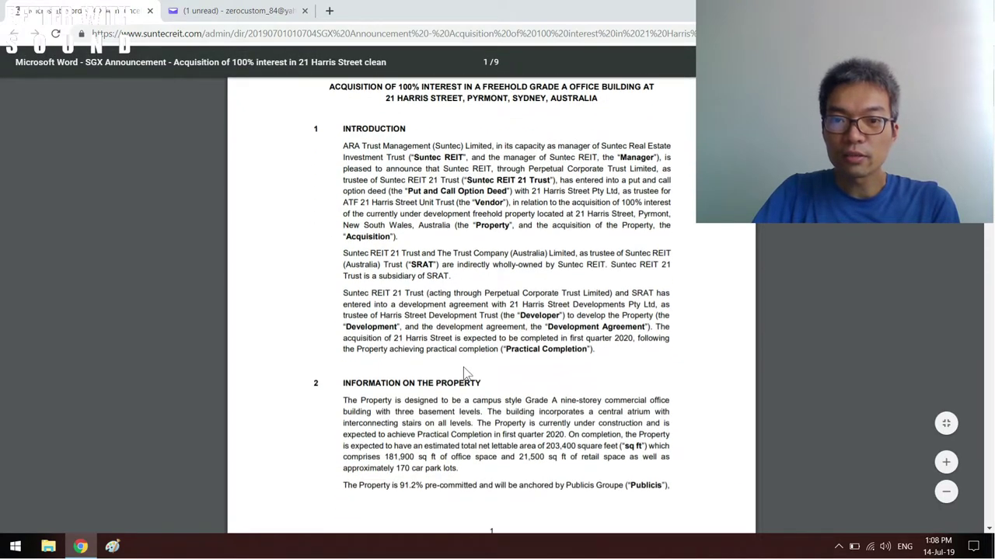
pyautogui.scroll(-3)
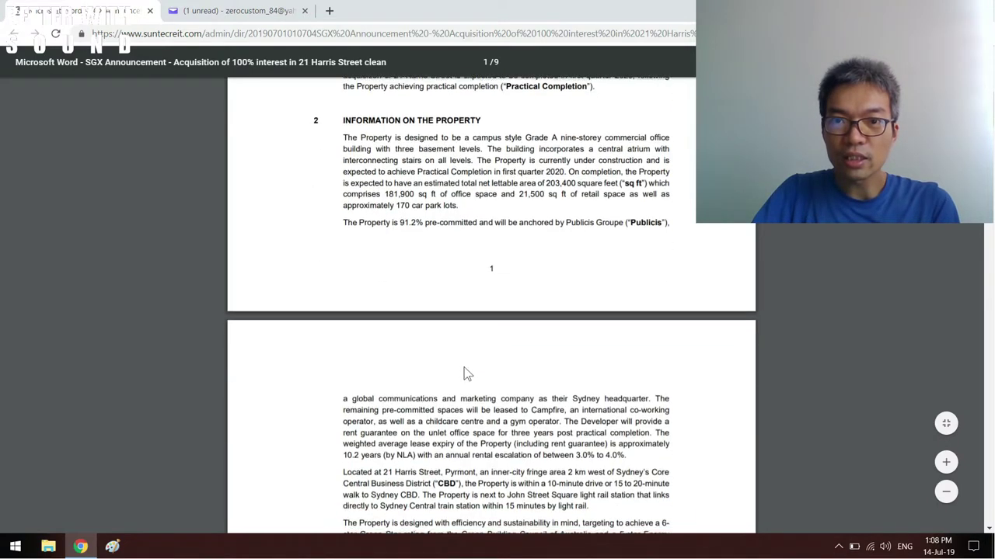
pyautogui.scroll(-3)
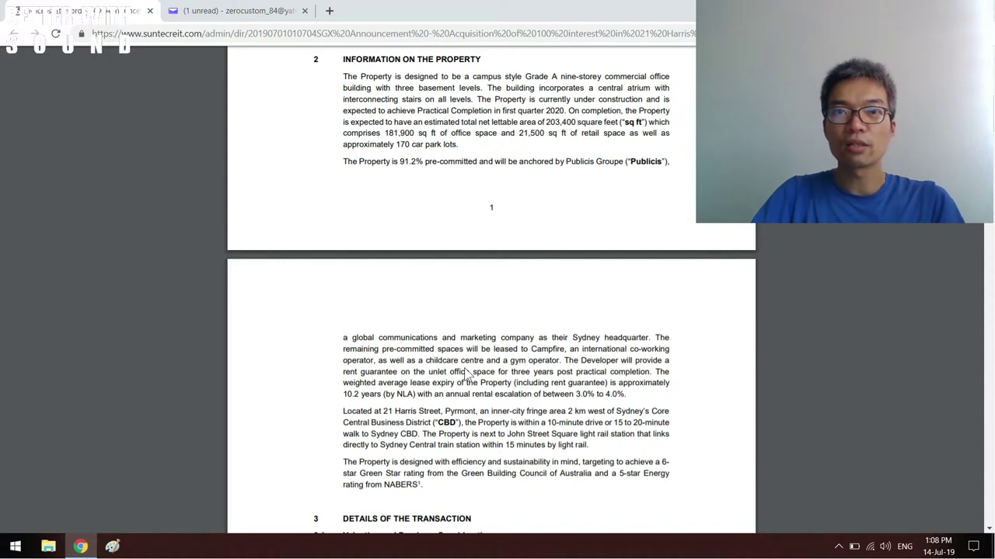
pyautogui.moveTo(477, 210)
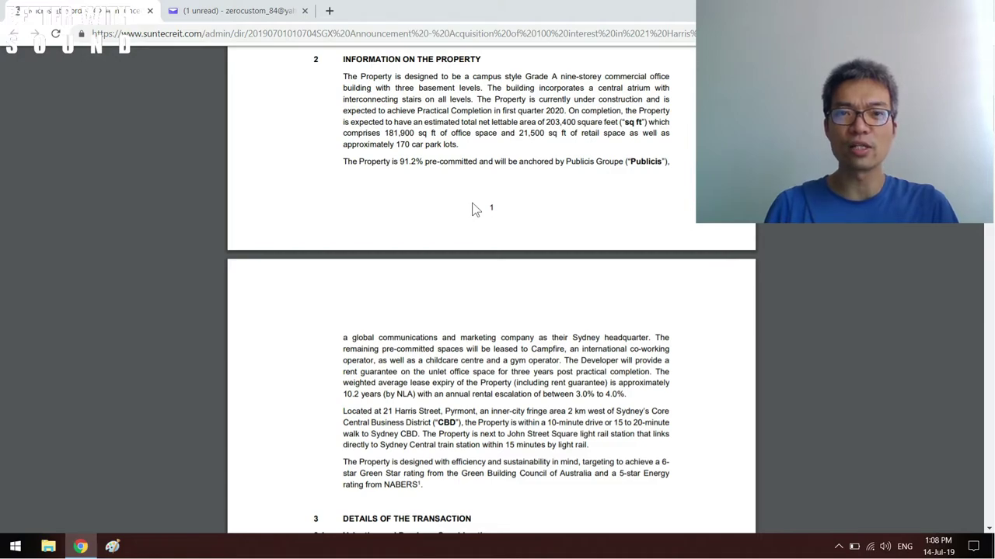
pyautogui.scroll(-3)
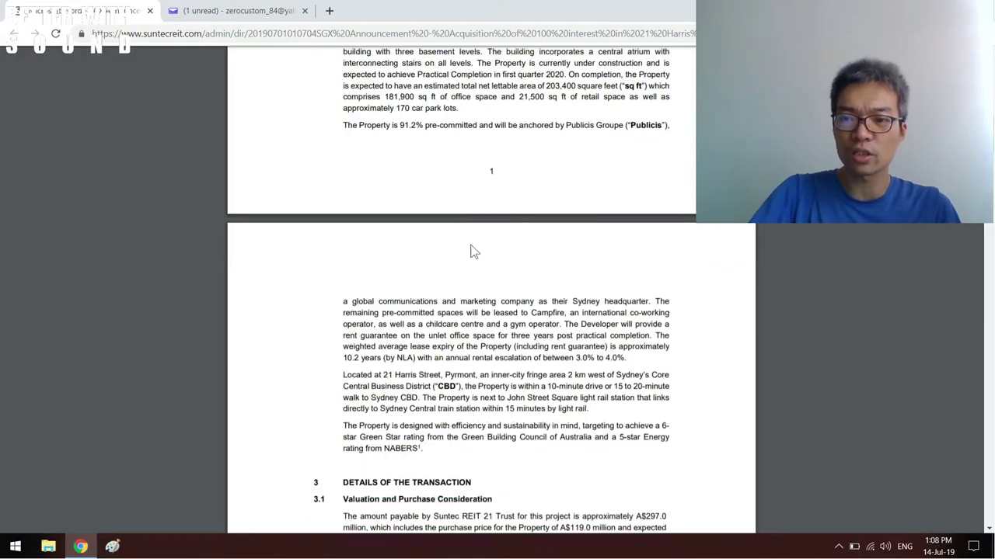
pyautogui.scroll(3)
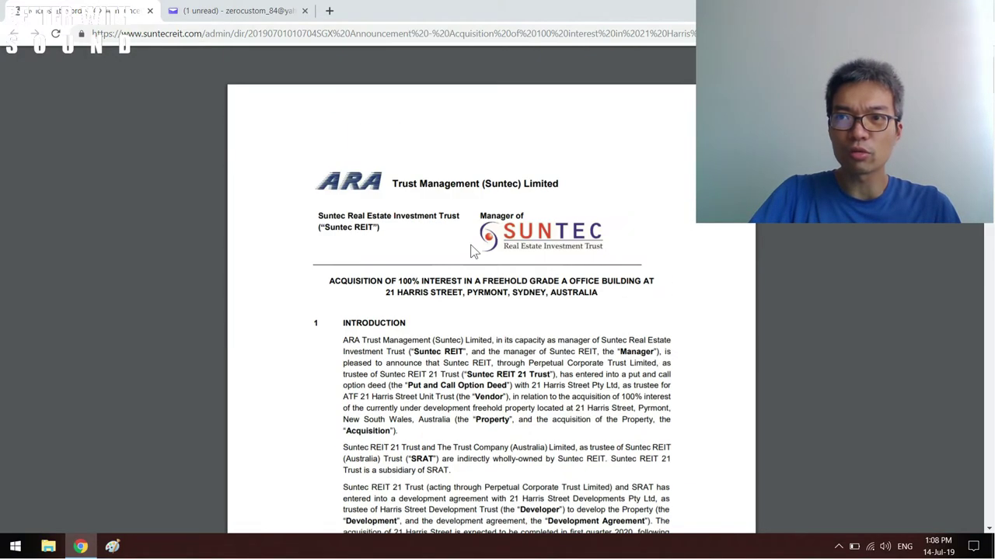